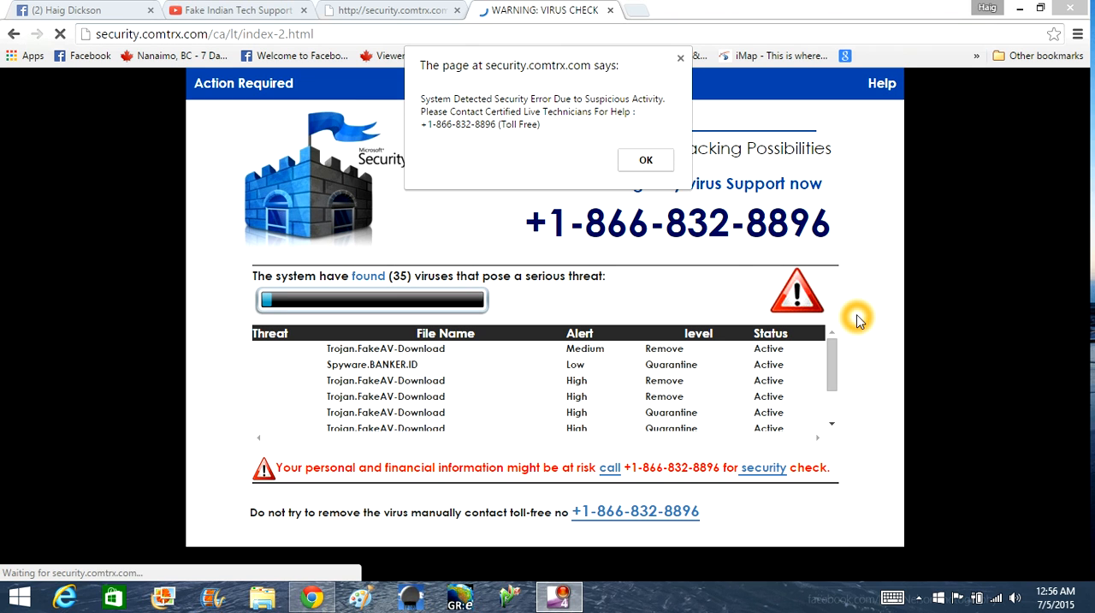
mouse_move(941, 316)
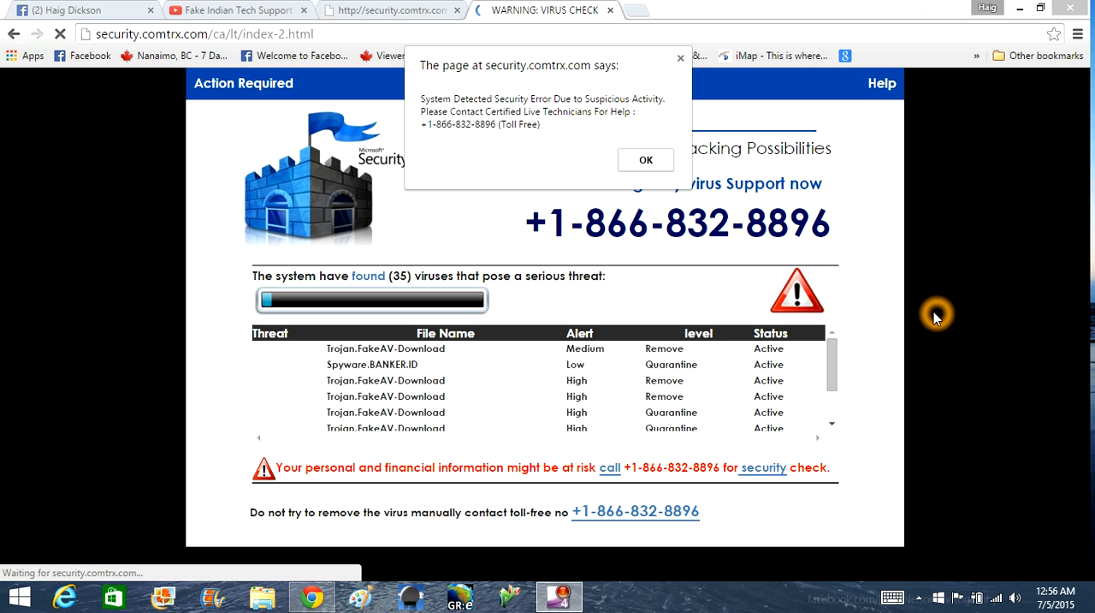
mouse_move(858, 309)
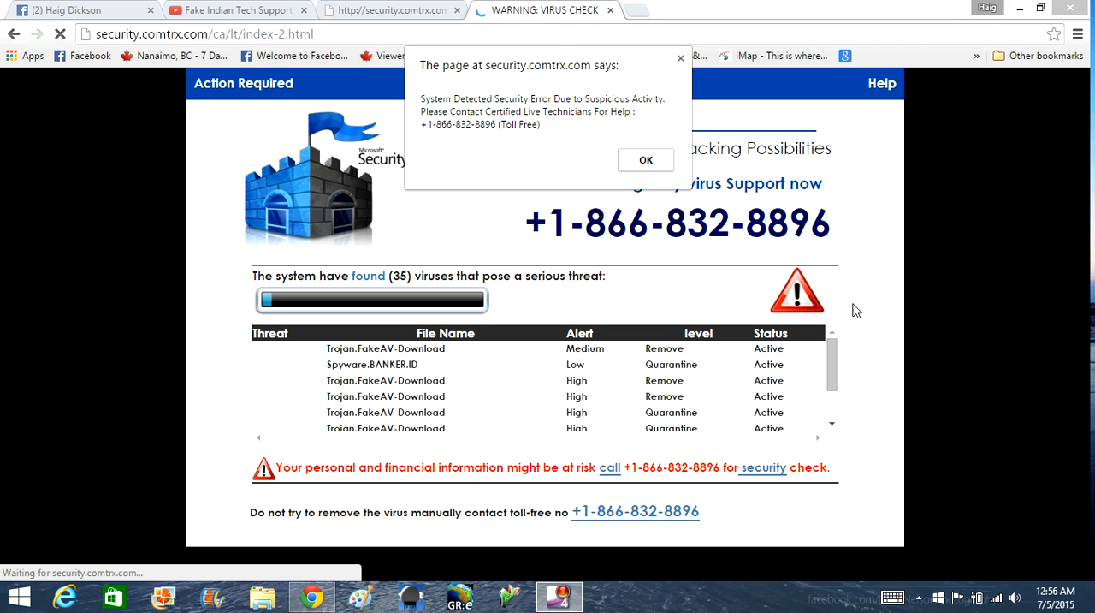
mouse_move(1086, 264)
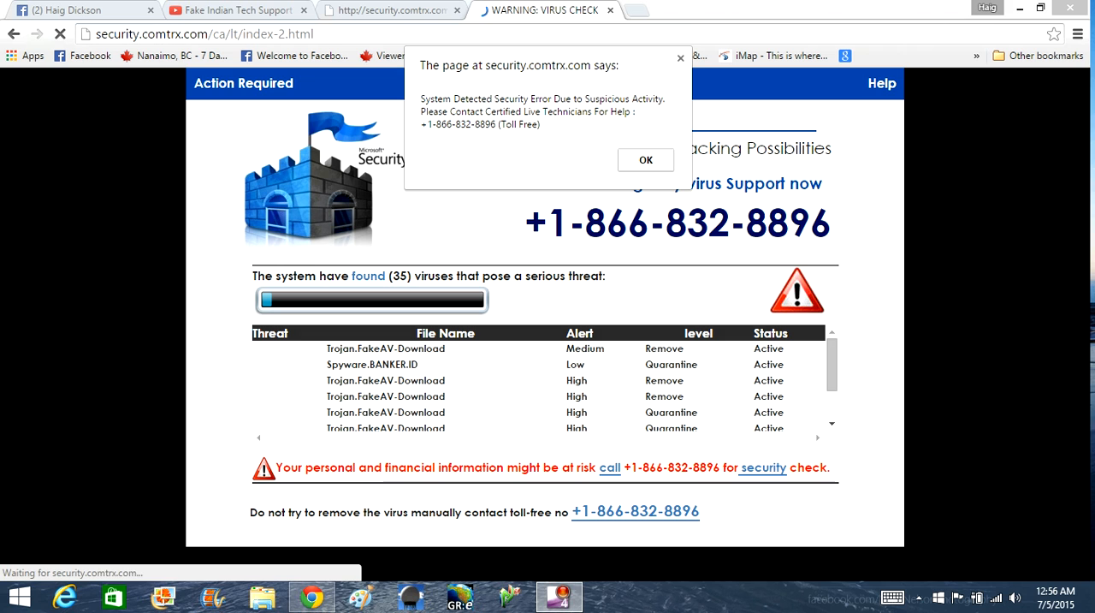
mouse_move(496, 140)
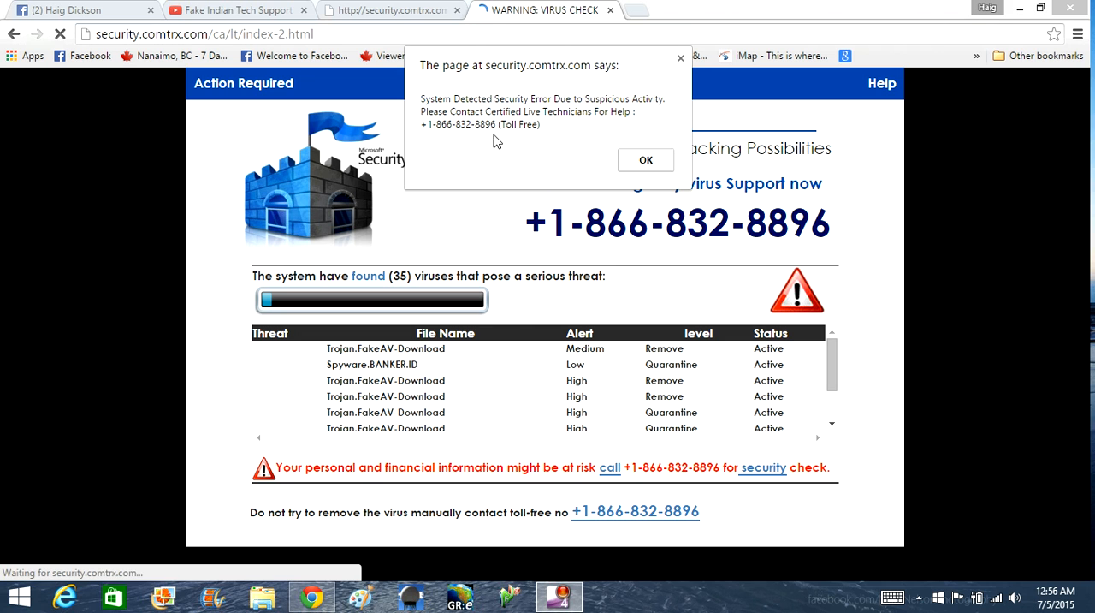
mouse_move(443, 140)
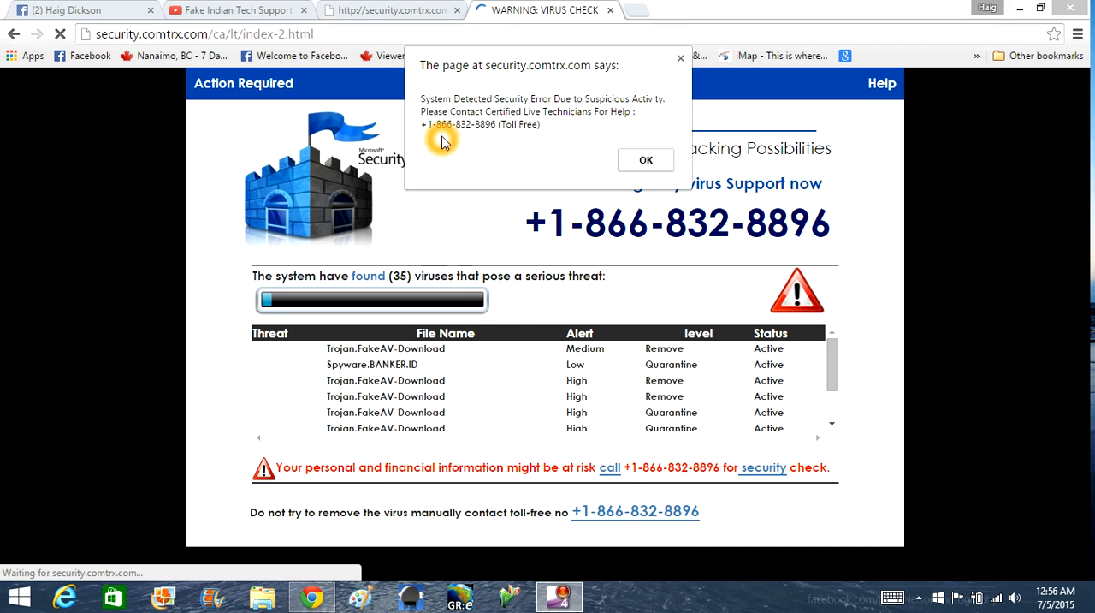
mouse_move(1037, 143)
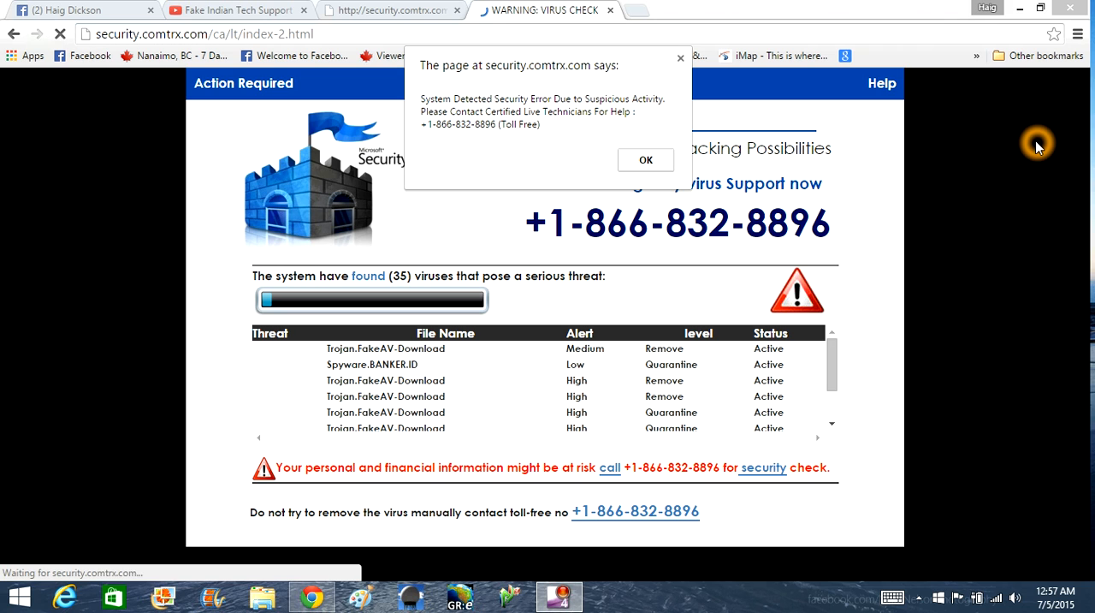
mouse_move(1034, 147)
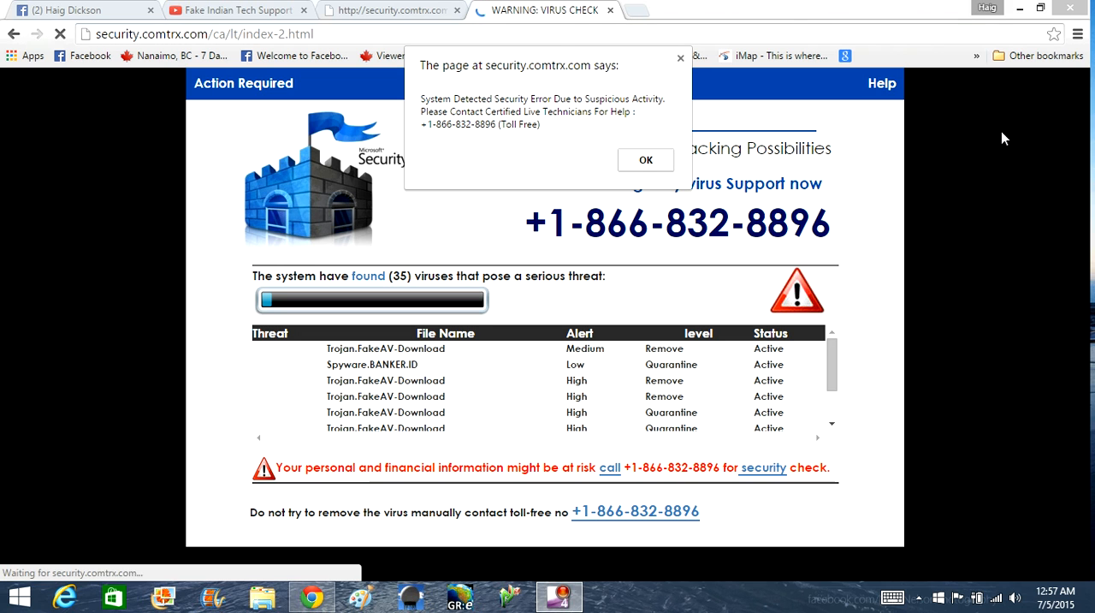
mouse_move(1076, 128)
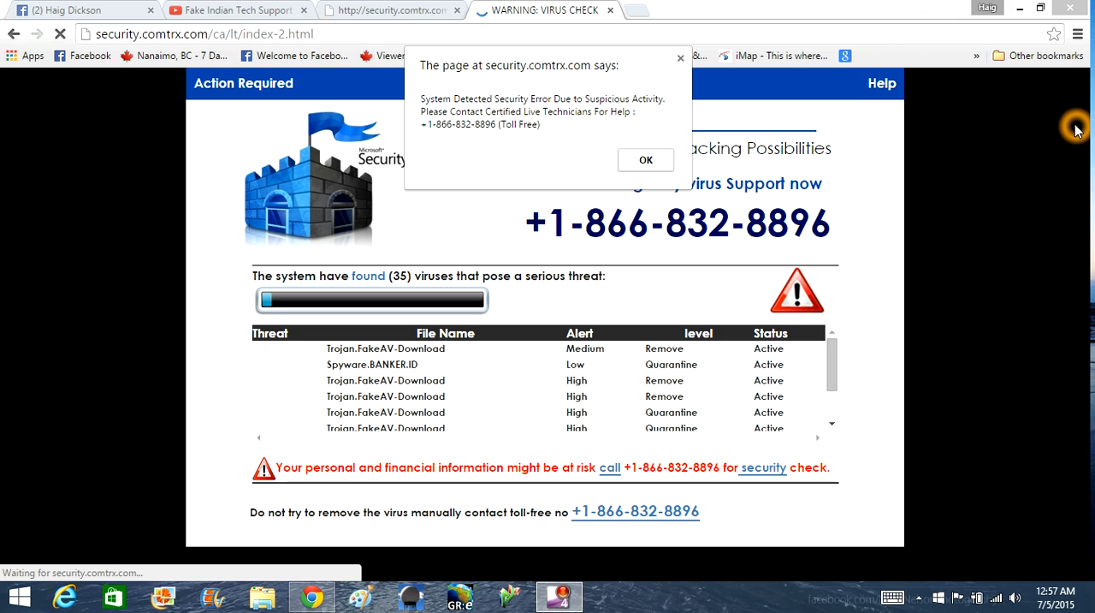
mouse_move(965, 110)
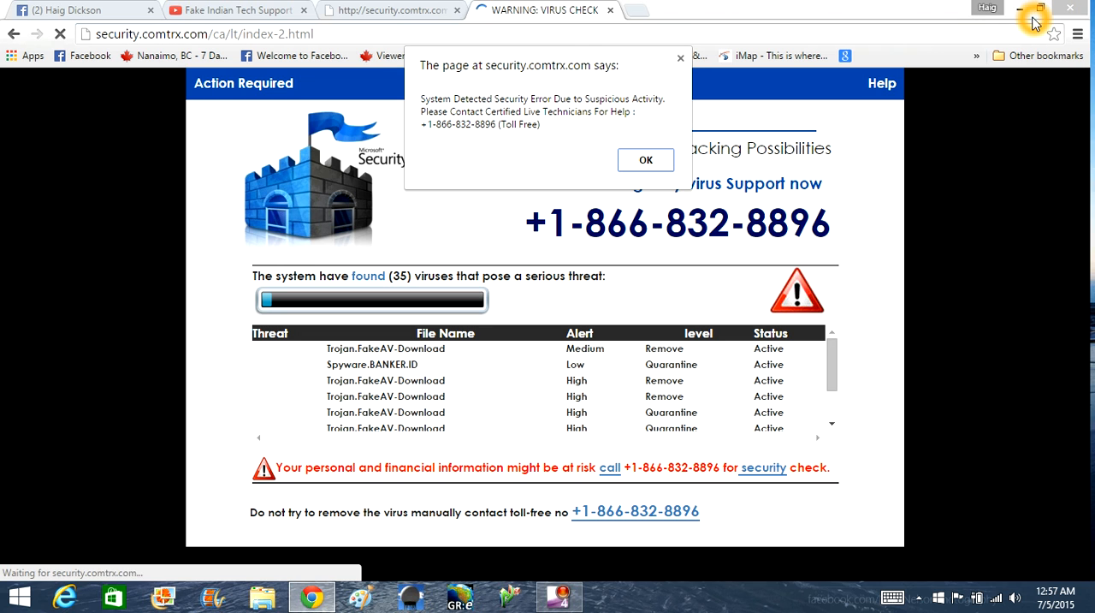
mouse_move(962, 55)
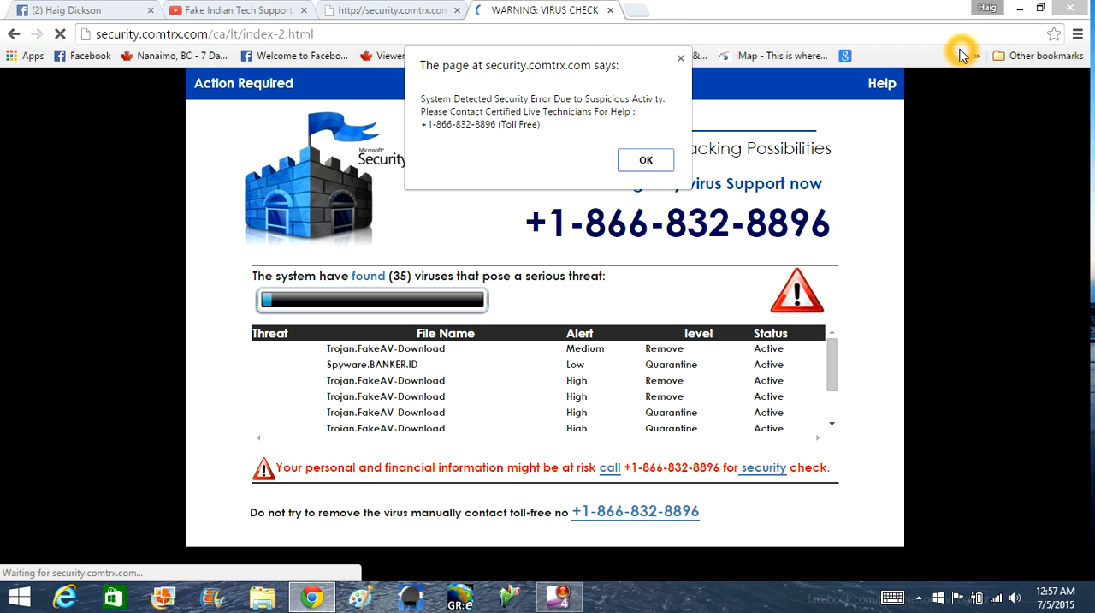
mouse_move(812, 231)
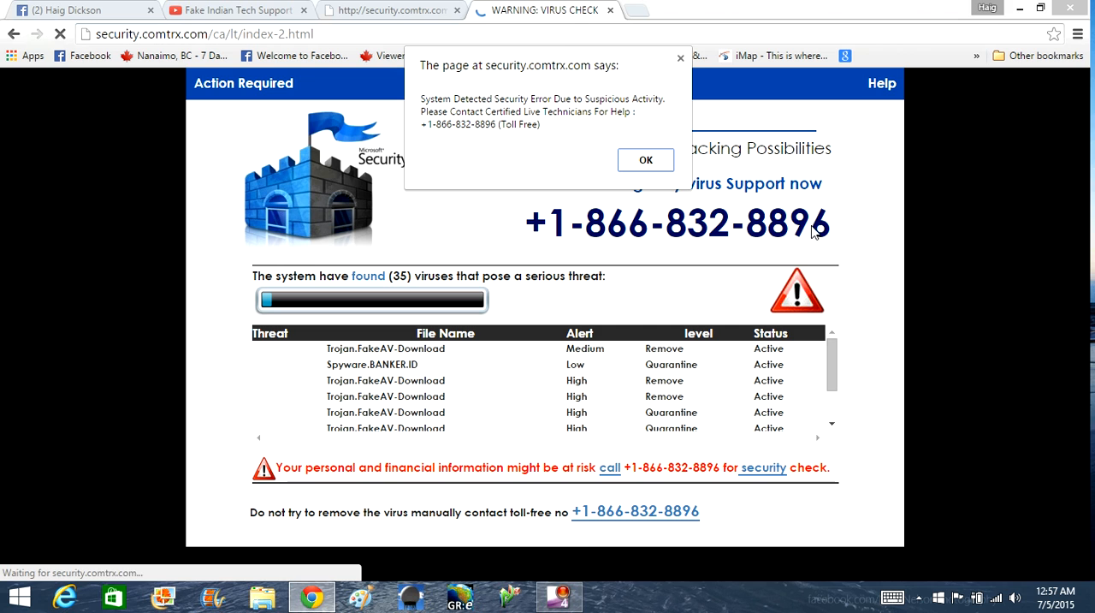
mouse_move(688, 189)
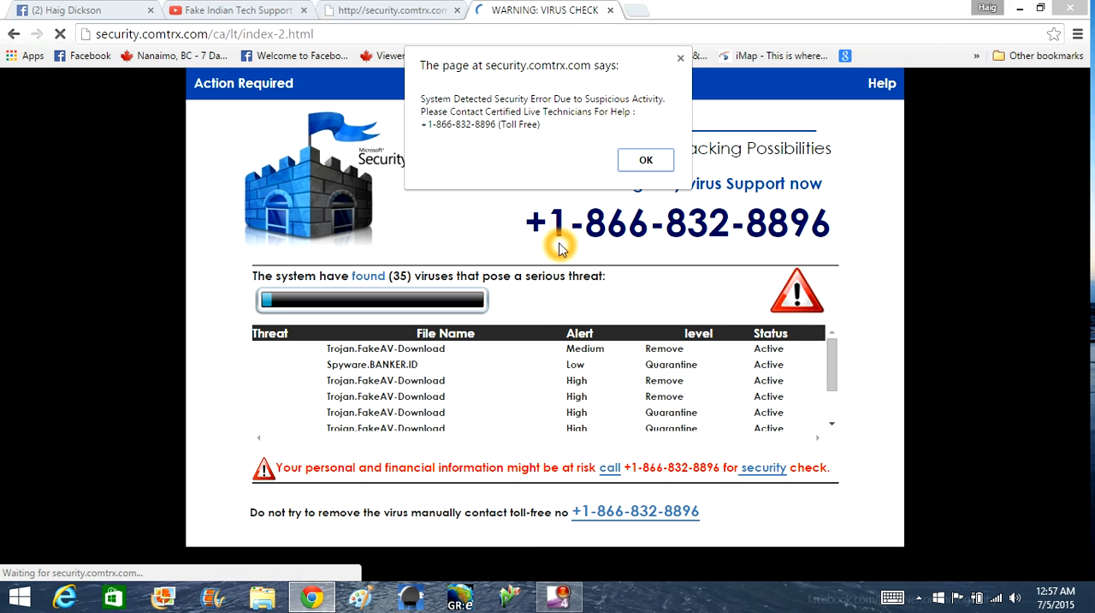
mouse_move(698, 243)
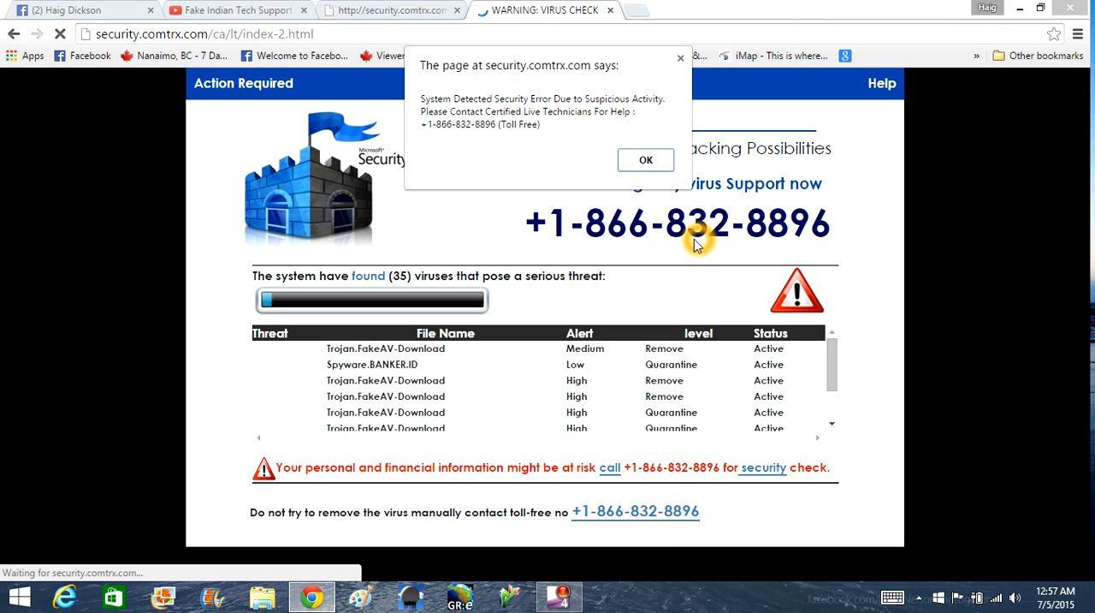
mouse_move(695, 245)
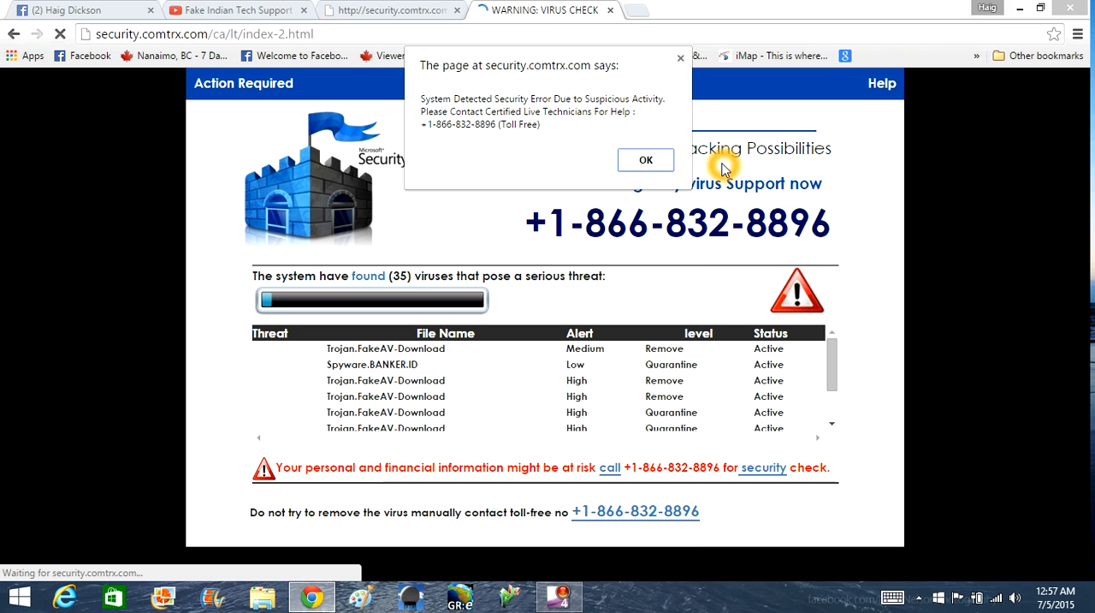
mouse_move(770, 144)
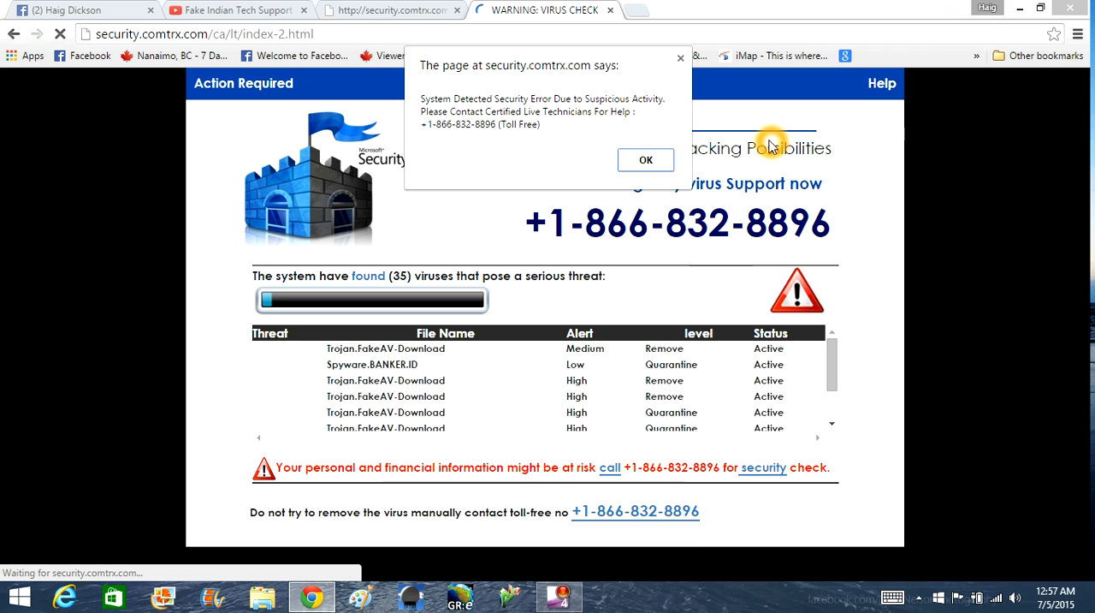
mouse_move(736, 596)
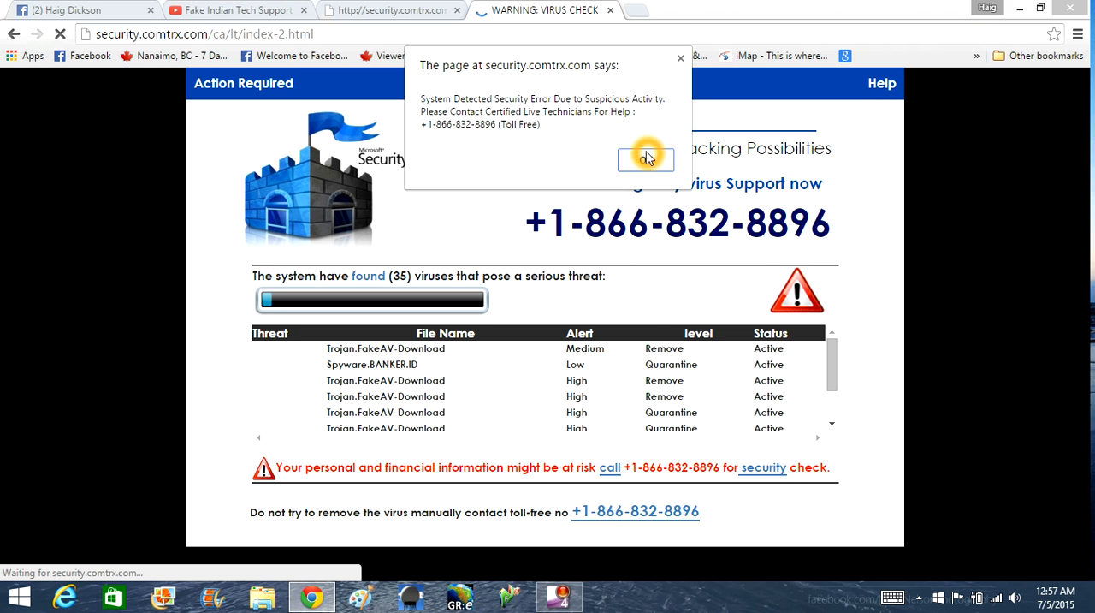
Dismiss the scam page's error alert and choose to stay on the page twice
click(645, 161)
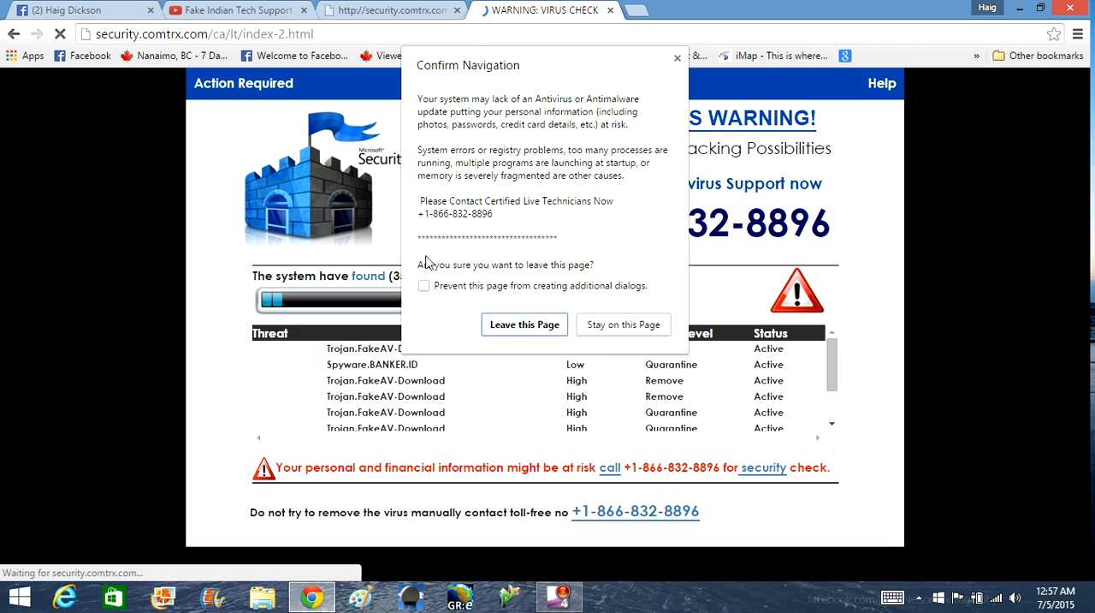
mouse_move(547, 109)
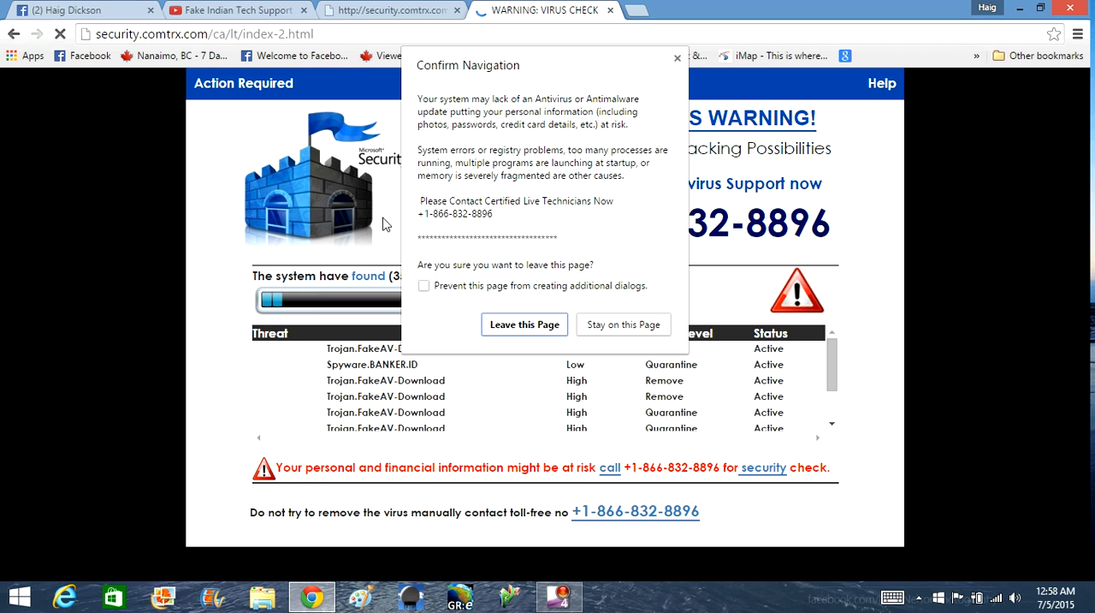
mouse_move(599, 332)
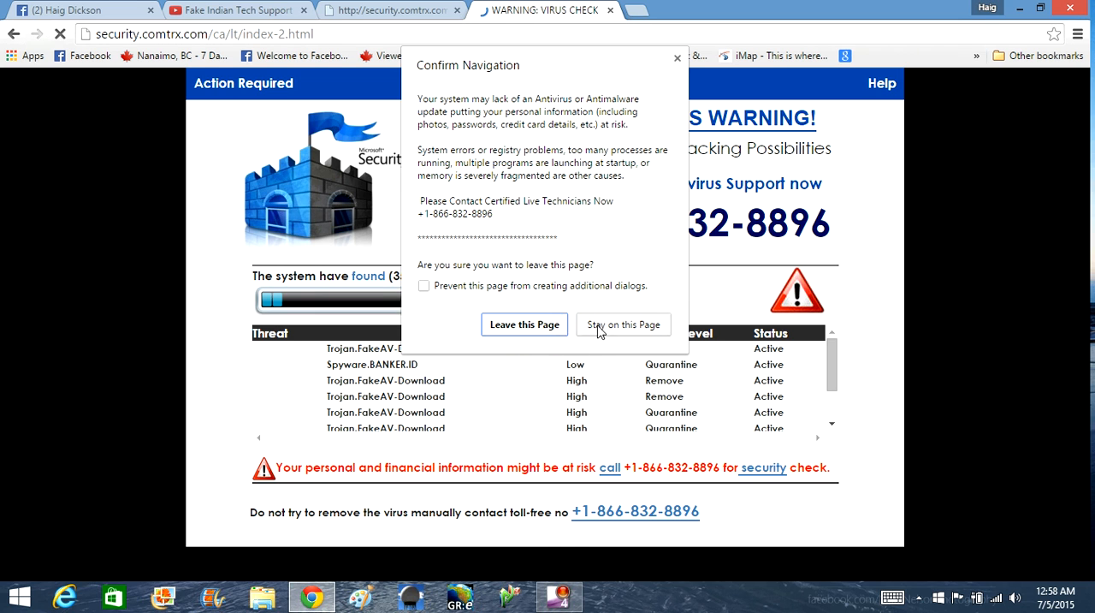
click(623, 325)
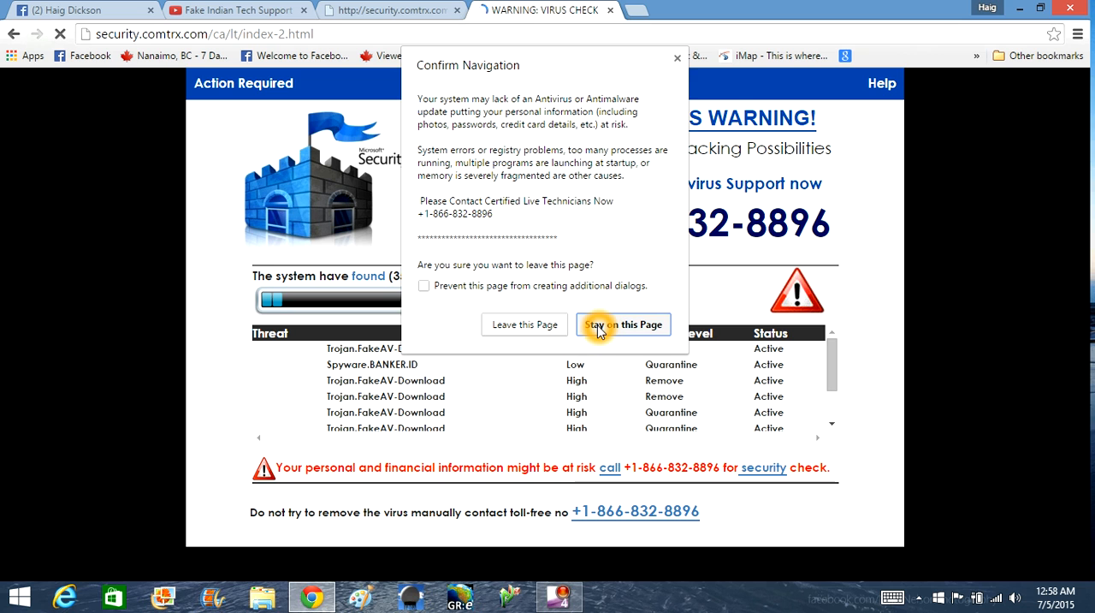
click(623, 325)
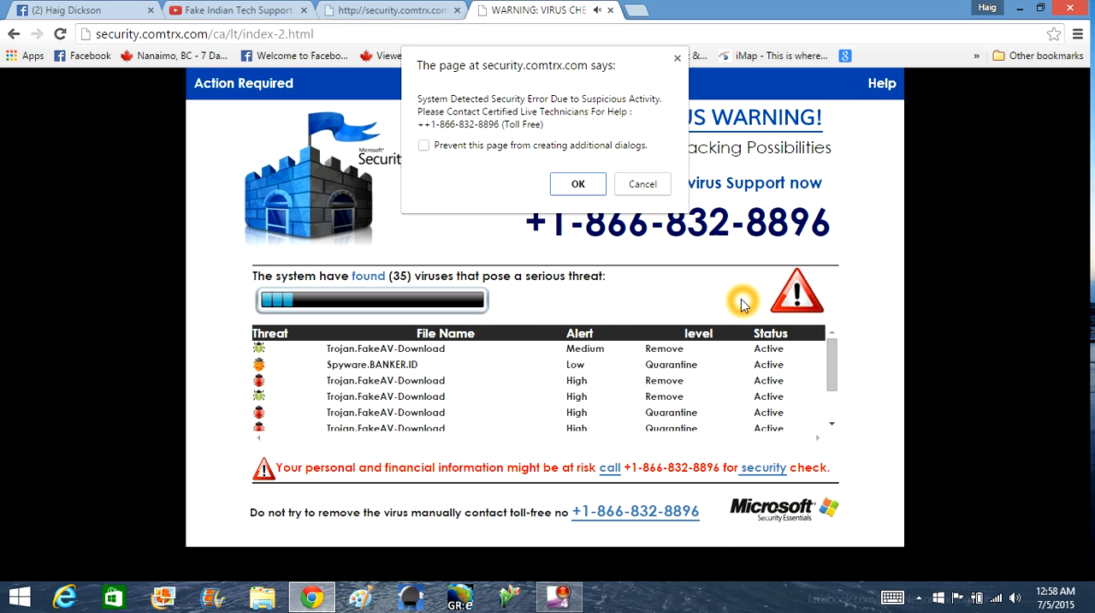
mouse_move(950, 407)
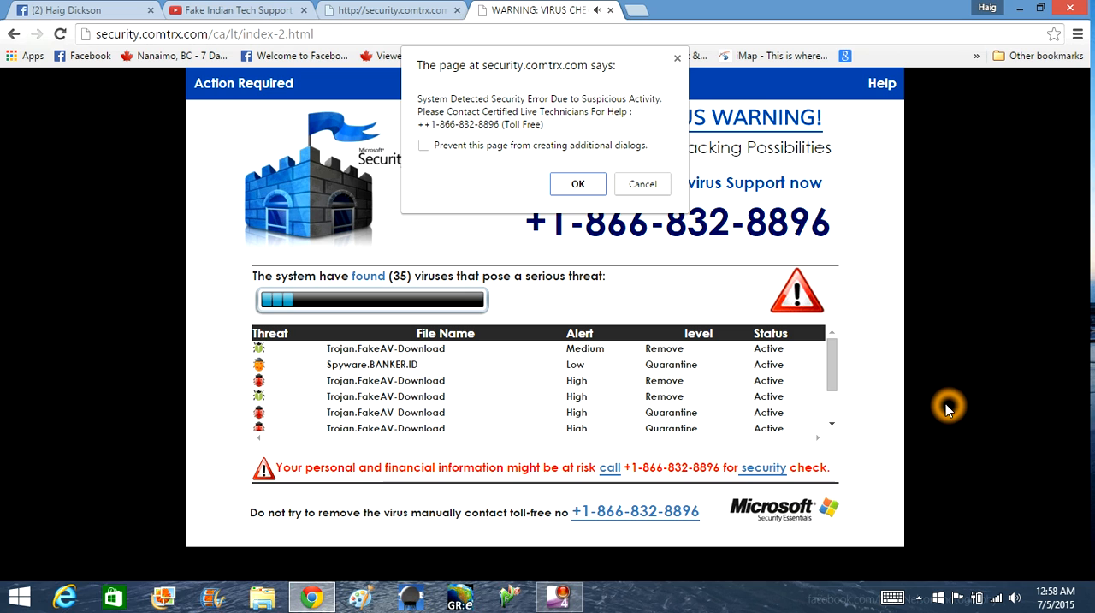
mouse_move(982, 470)
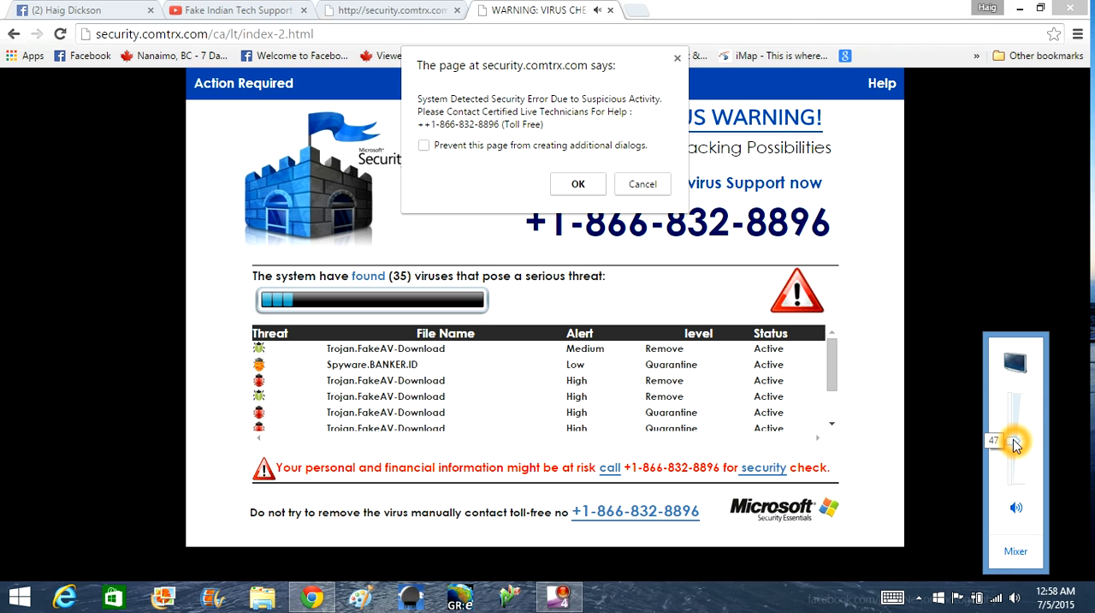
mouse_move(889, 387)
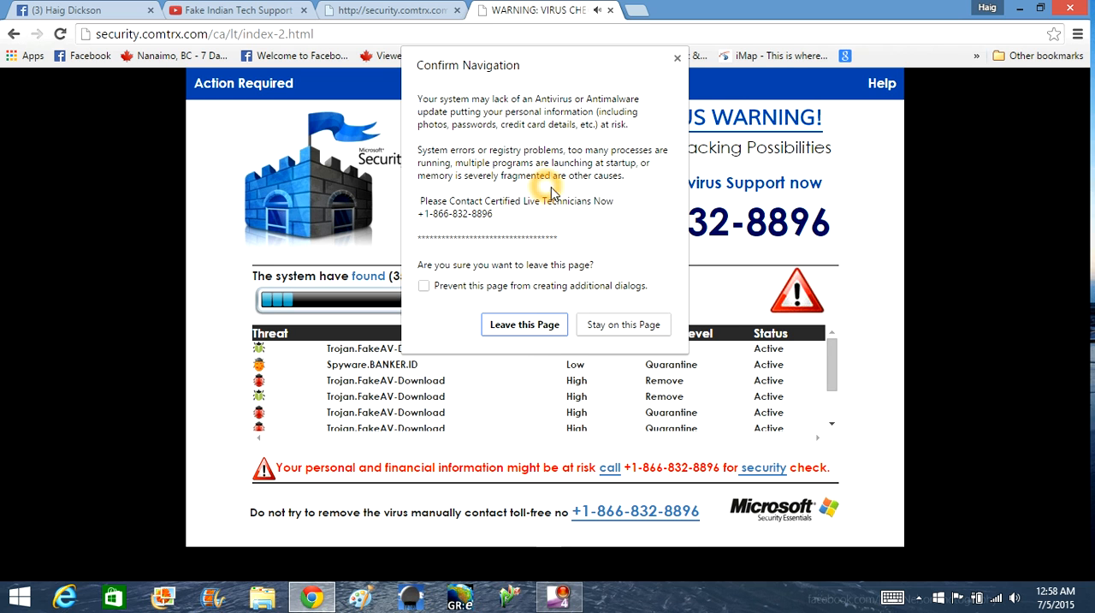
mouse_move(602, 219)
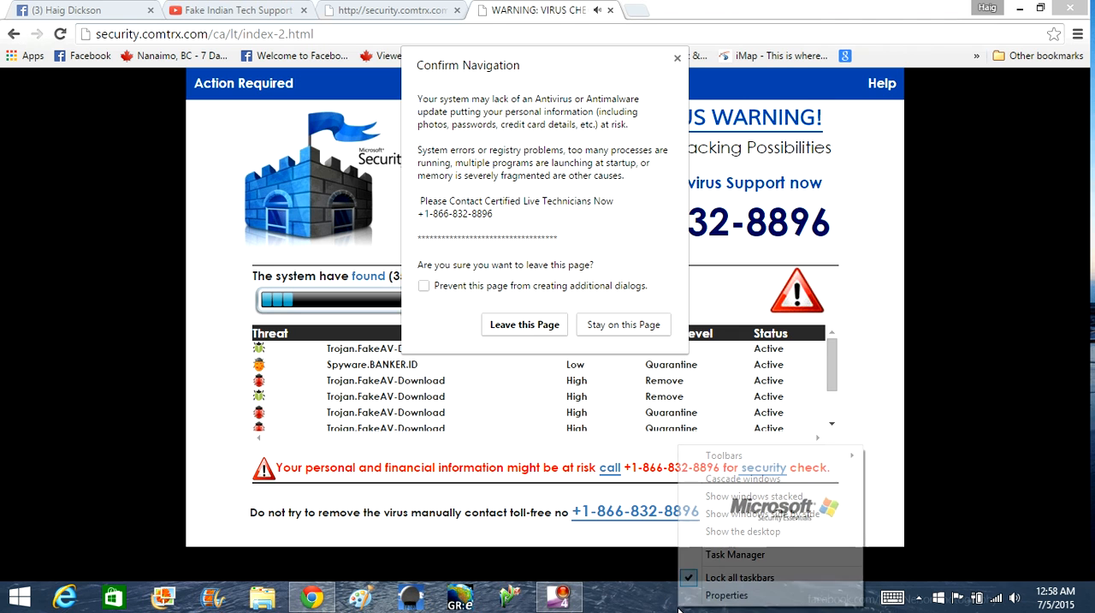
End the first Google Chrome (32 bit) process from Task Manager's Processes list
click(734, 555)
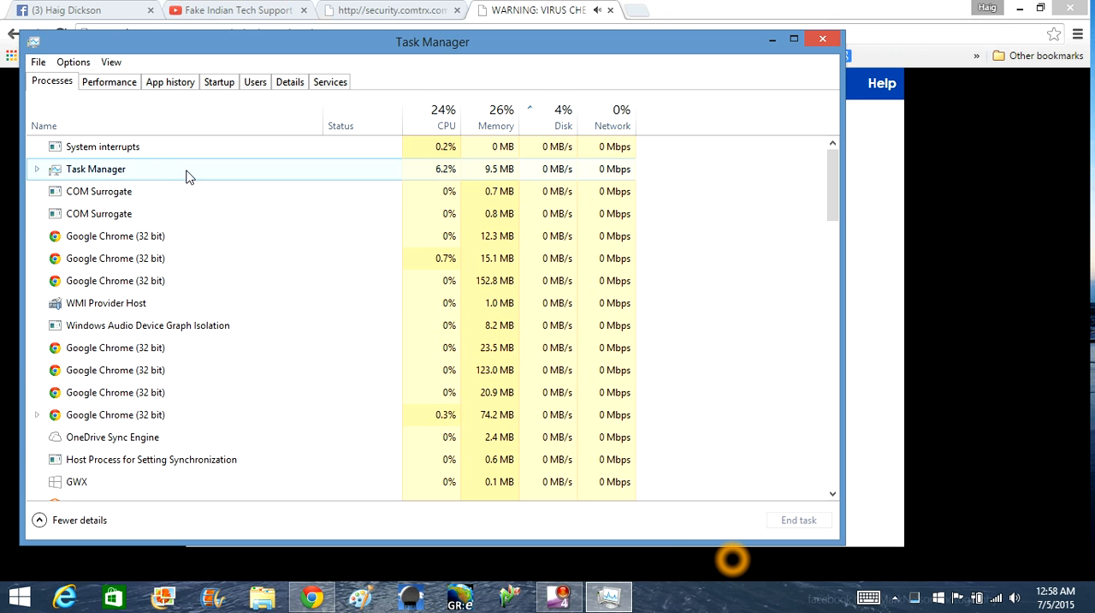
click(110, 82)
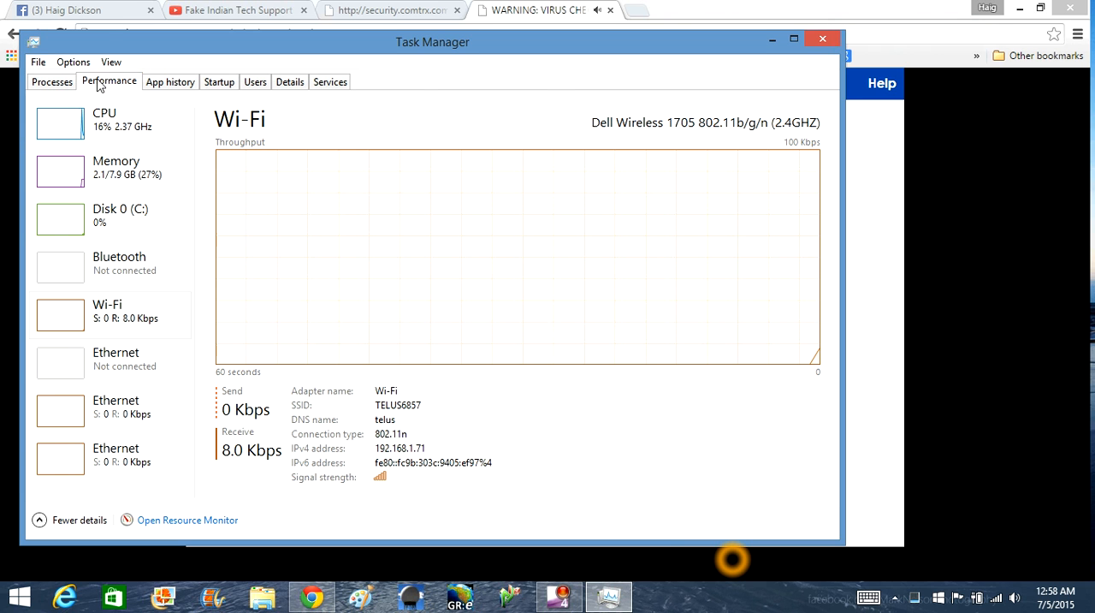
click(52, 82)
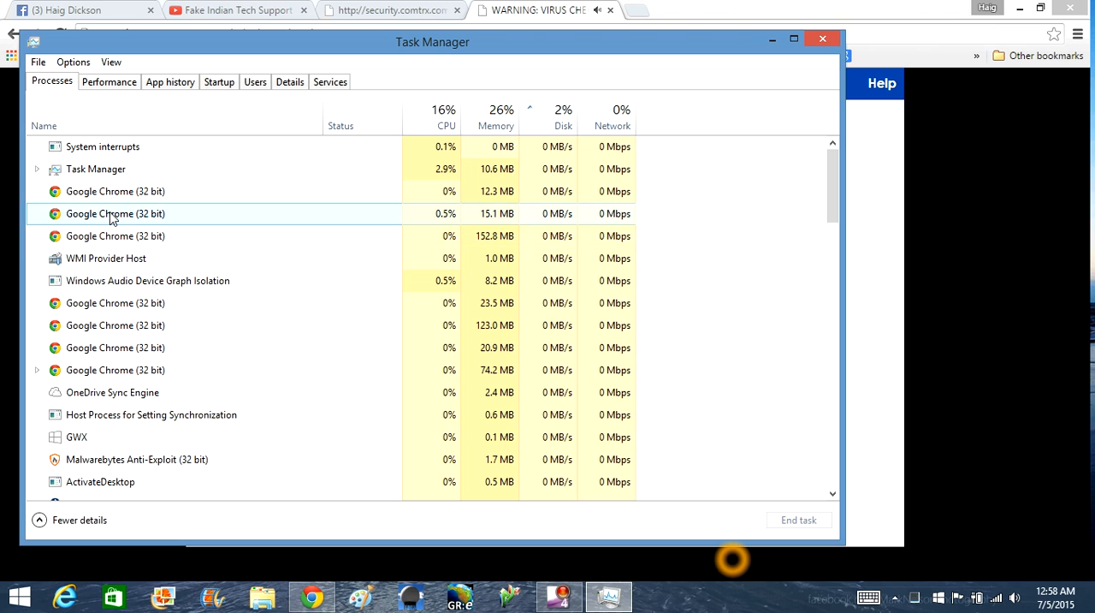
right_click(117, 192)
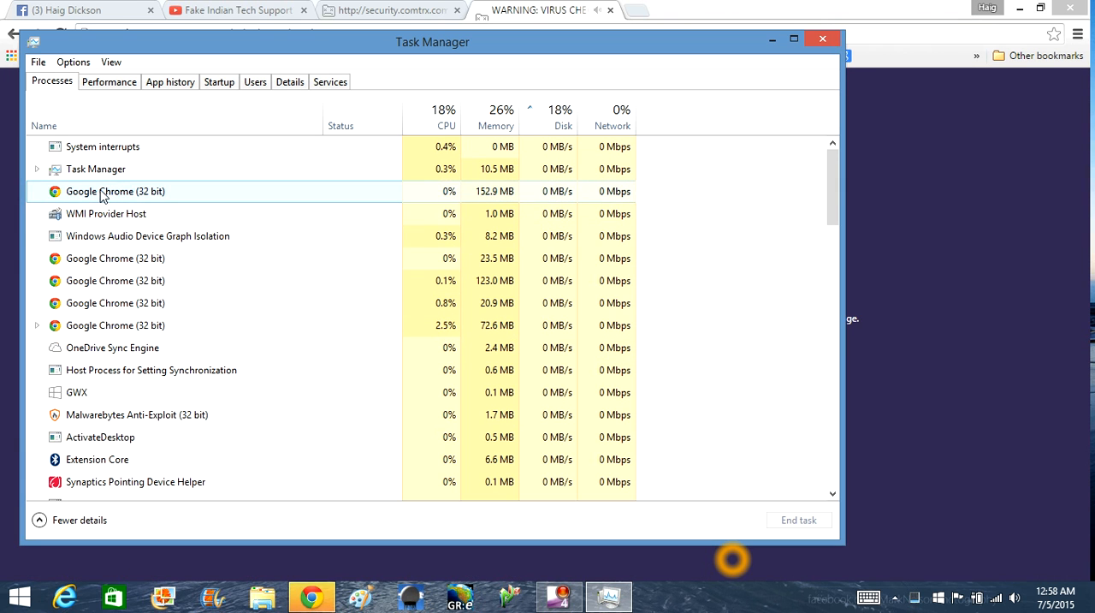
right_click(117, 257)
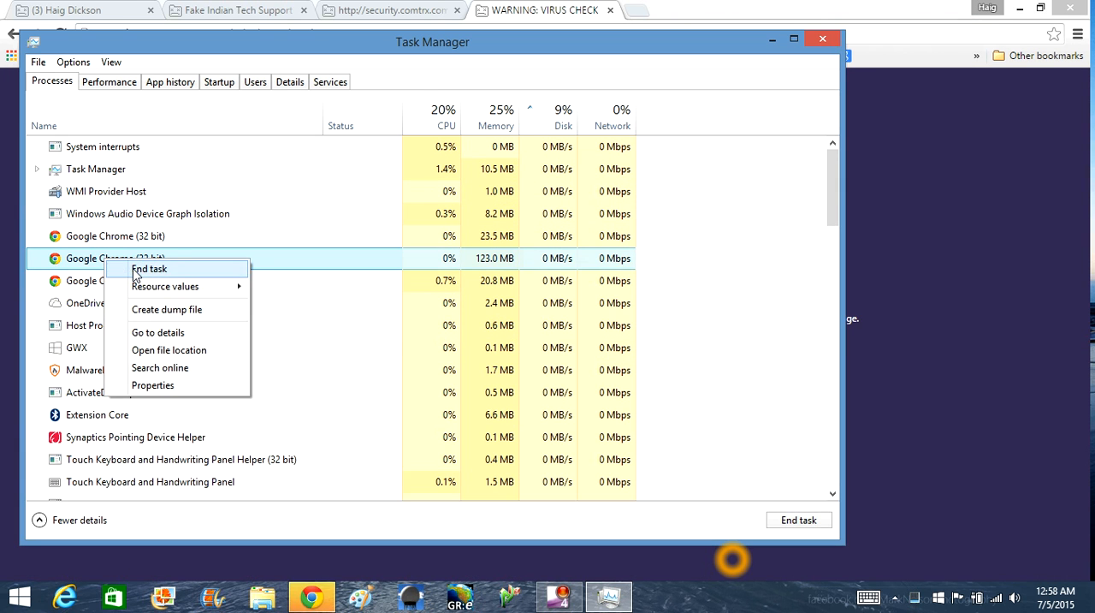
click(149, 268)
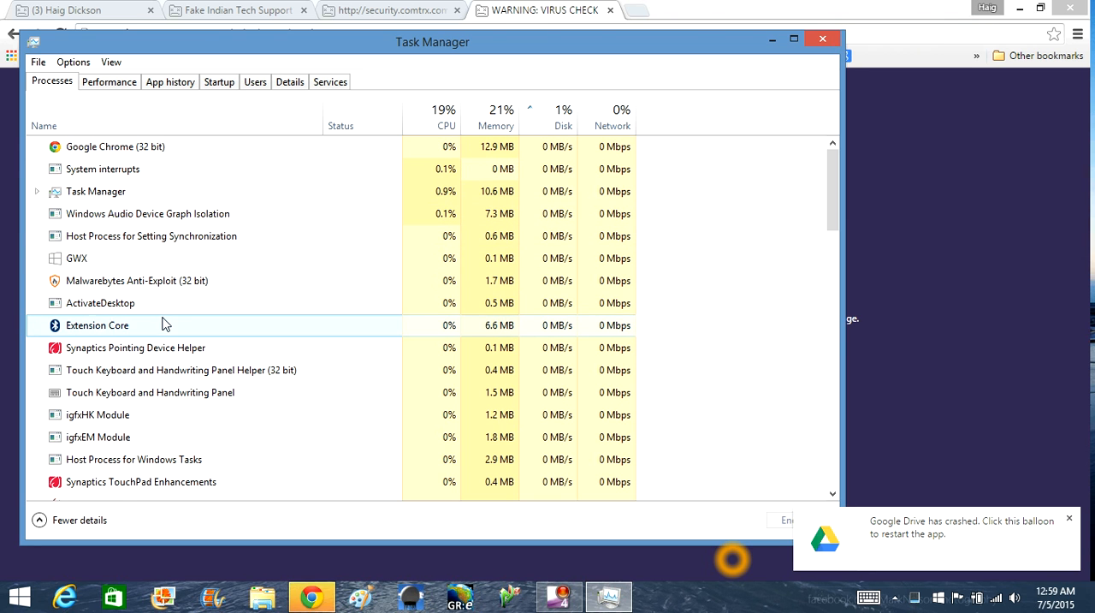
End the remaining Google Chrome process so the scam browser closes completely
scroll(down, 3)
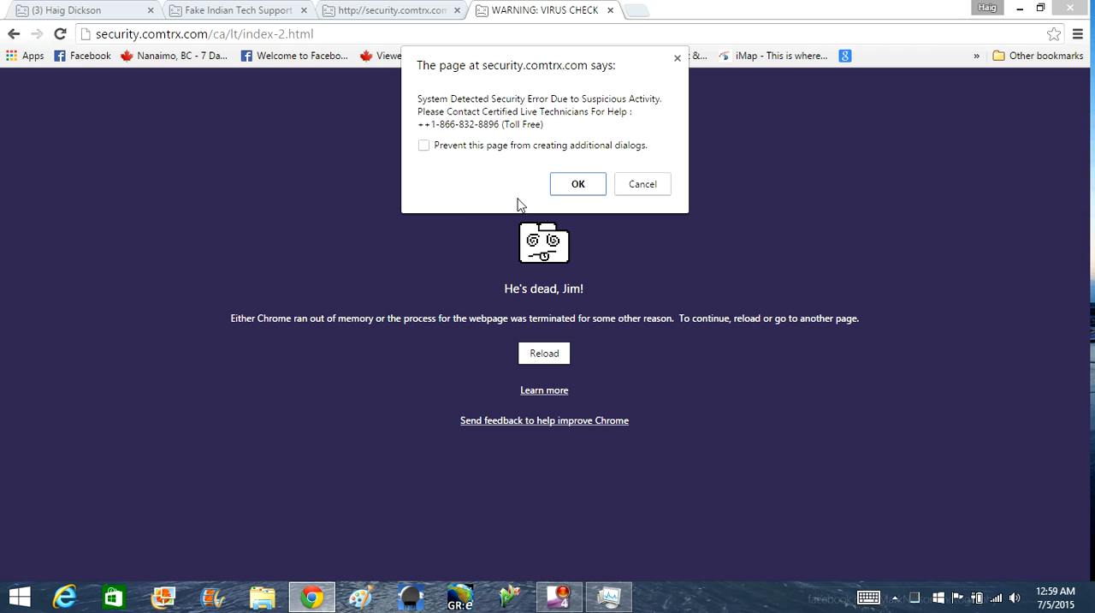
mouse_move(1067, 7)
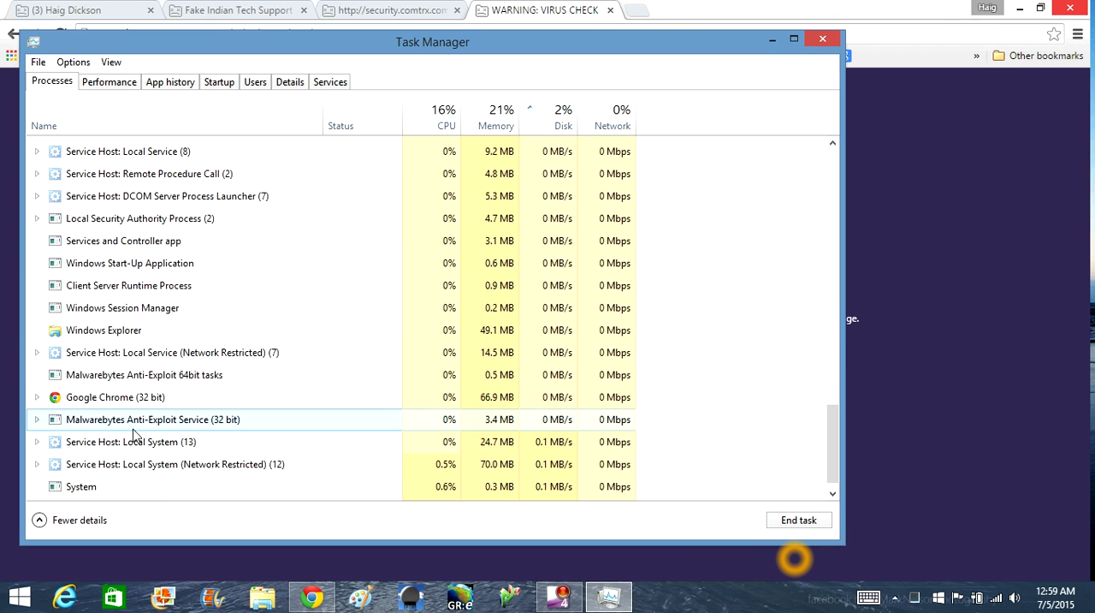
right_click(116, 376)
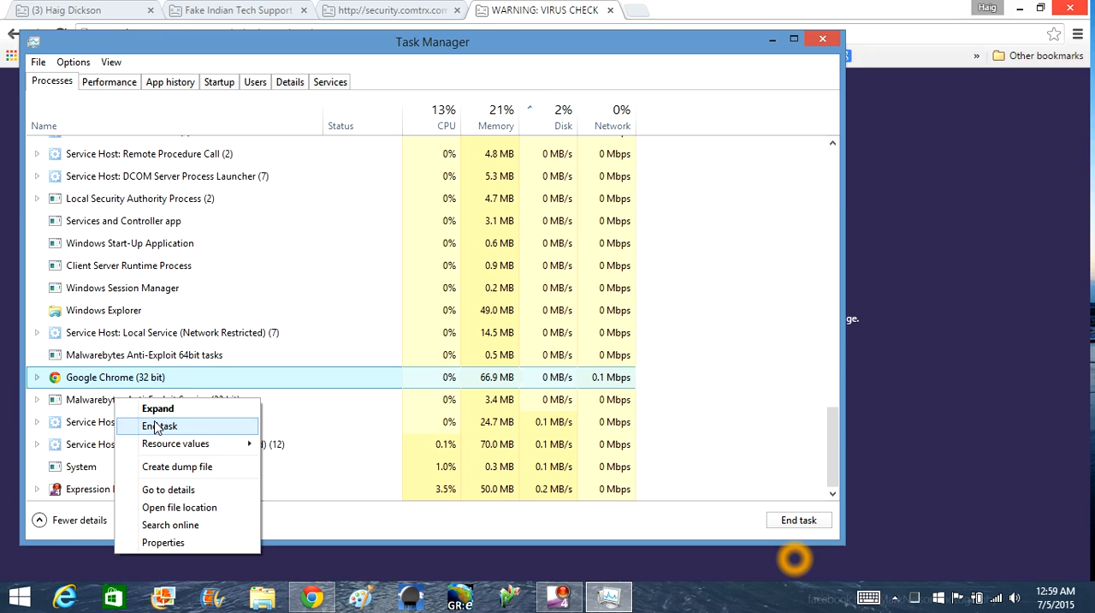
click(159, 425)
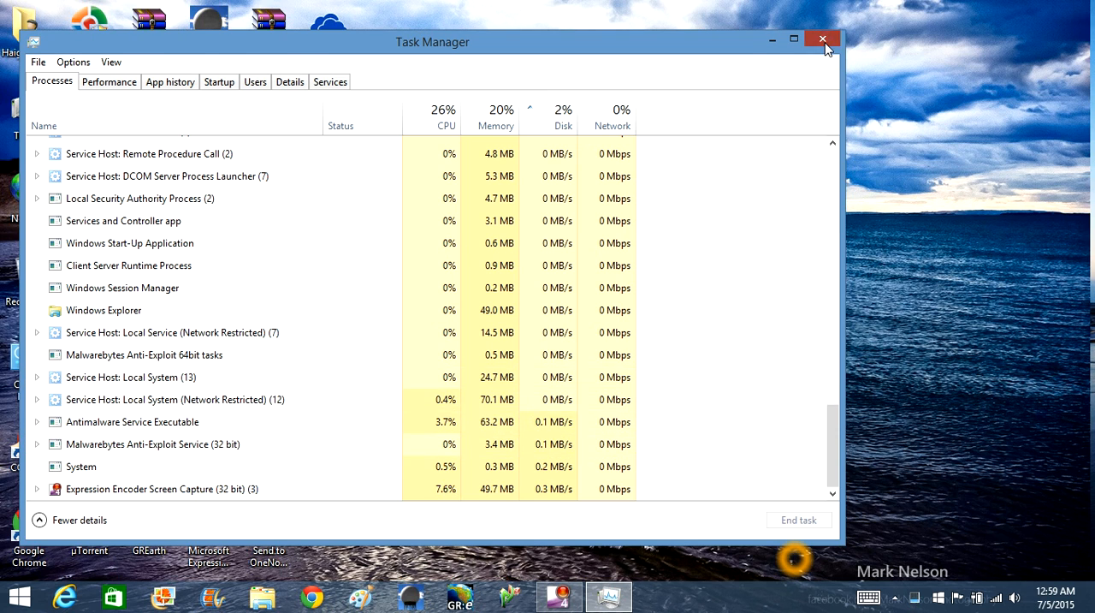
Close Task Manager, leaving the Windows desktop
click(825, 41)
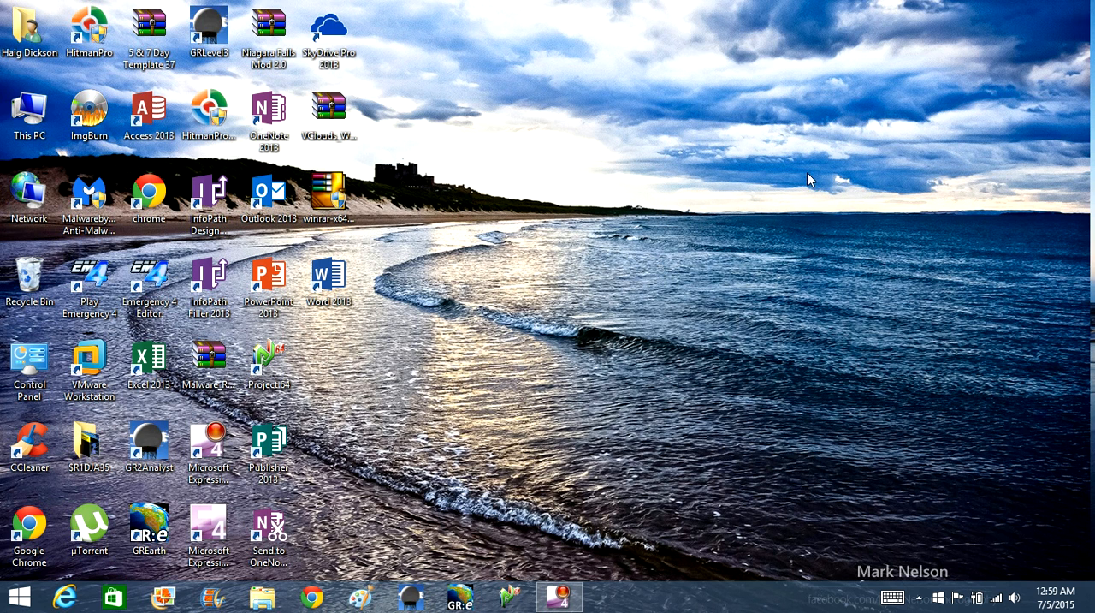
mouse_move(332, 596)
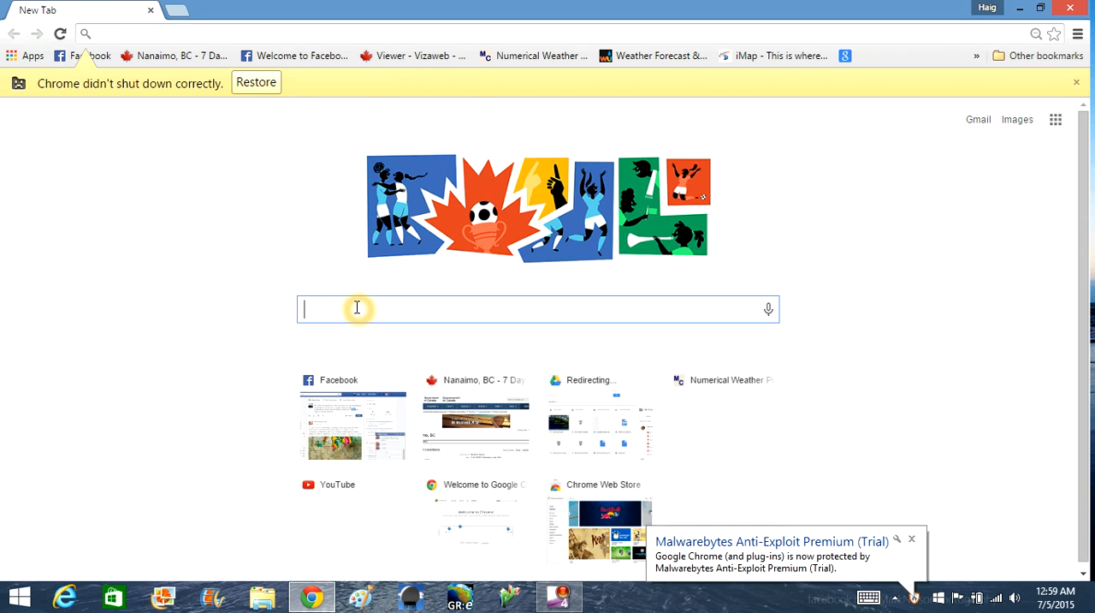
Search malwarebytes, reach malwarebytes.org and save the free Anti-Malware installer to Downloads
text(malwarebytes product key)
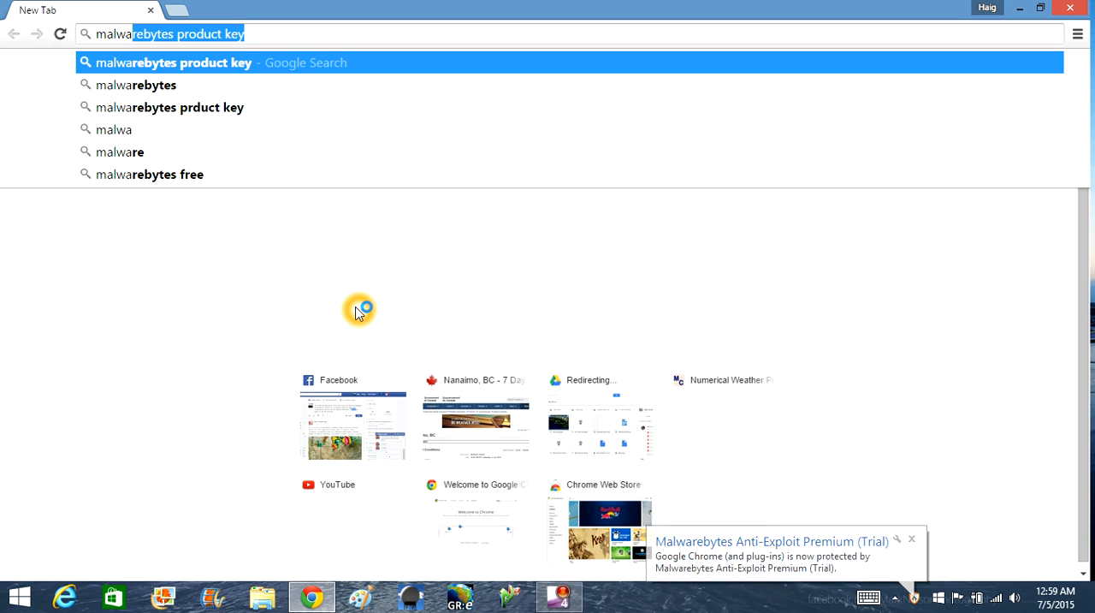
click(137, 85)
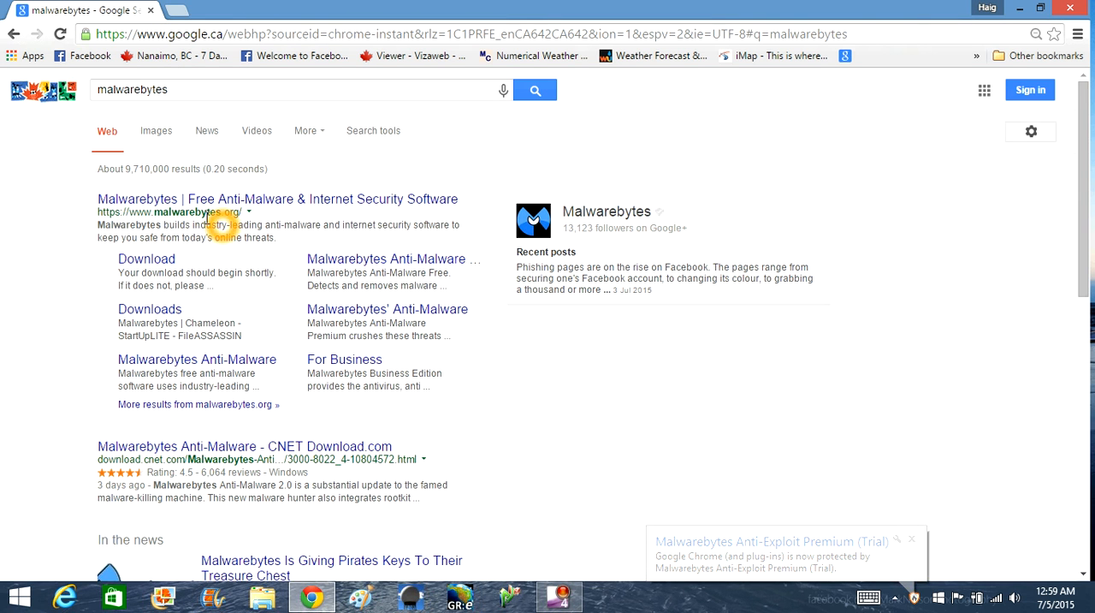
click(276, 198)
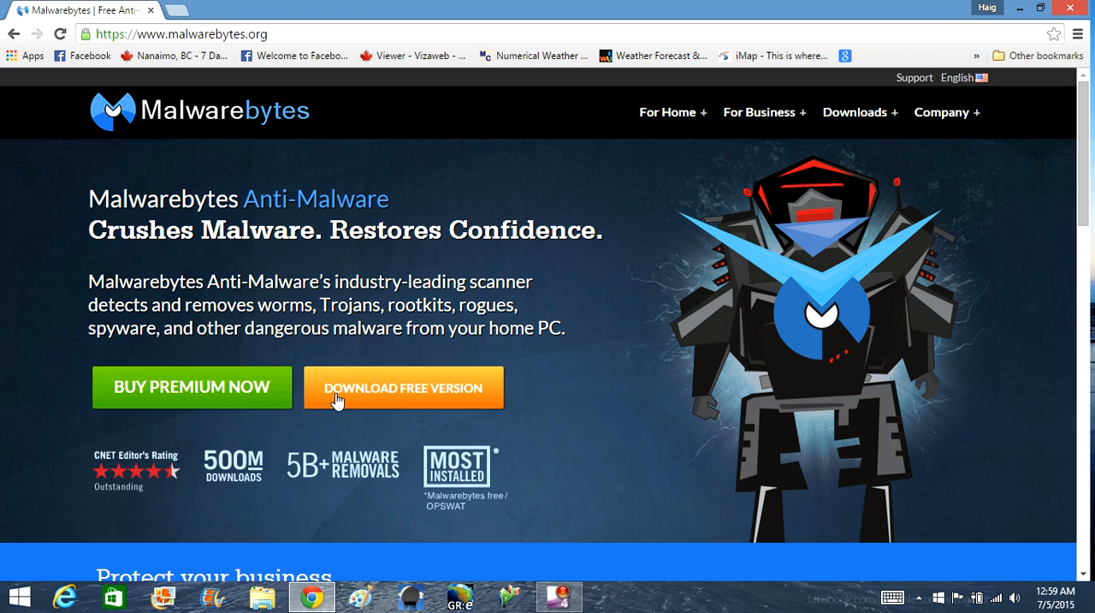
click(403, 386)
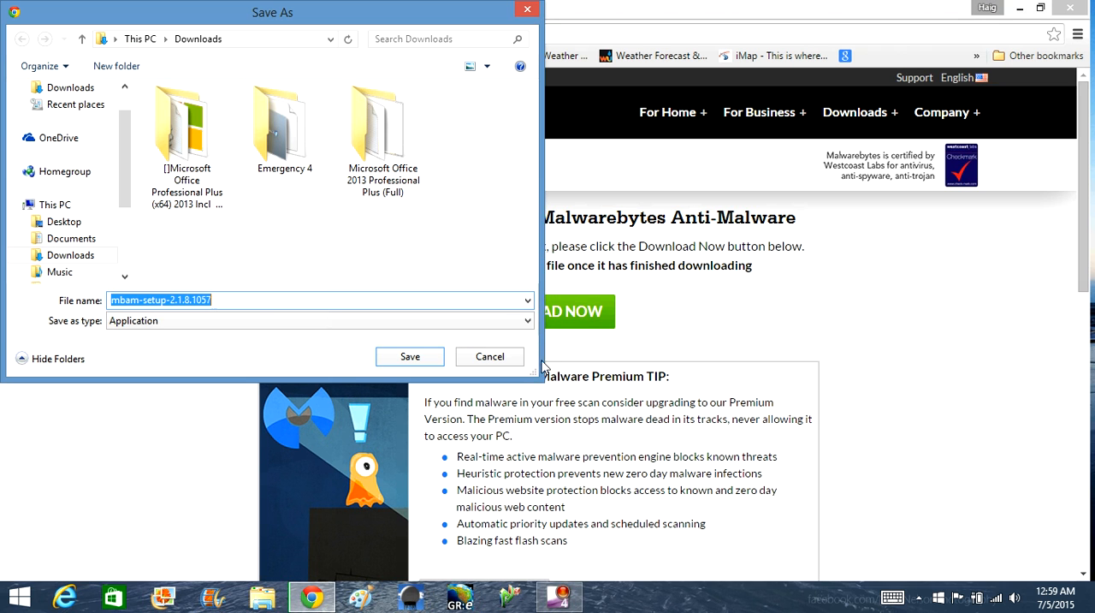
click(411, 356)
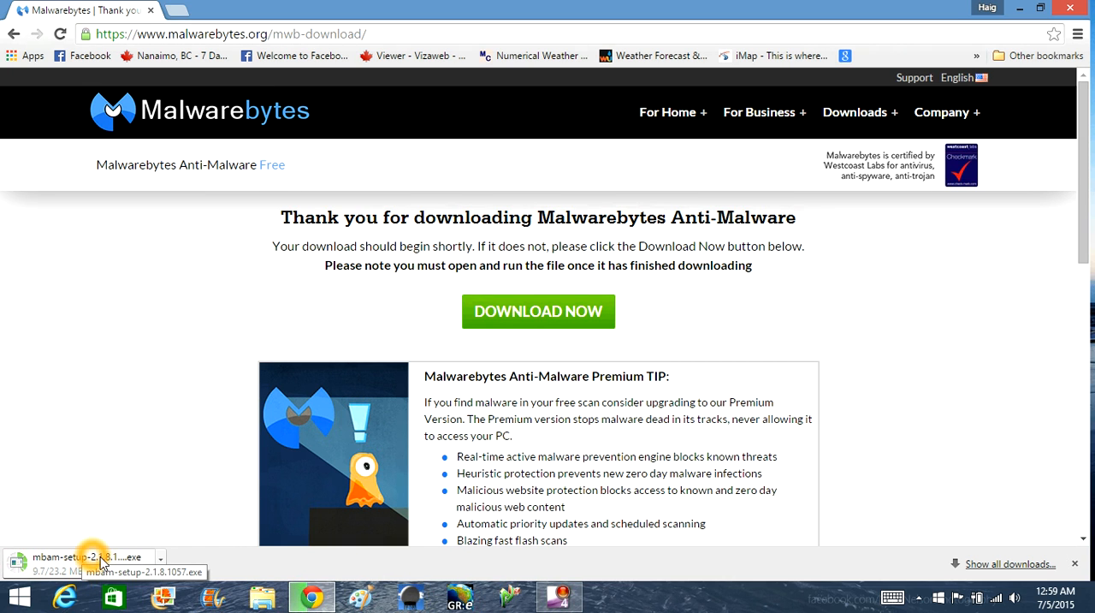
mouse_move(164, 455)
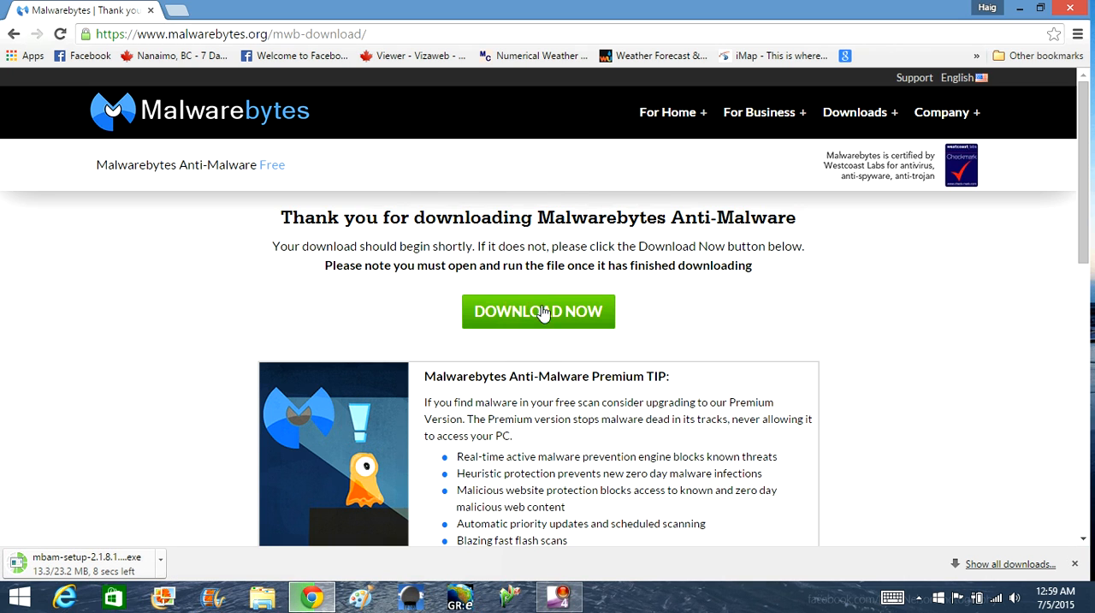
mouse_move(71, 564)
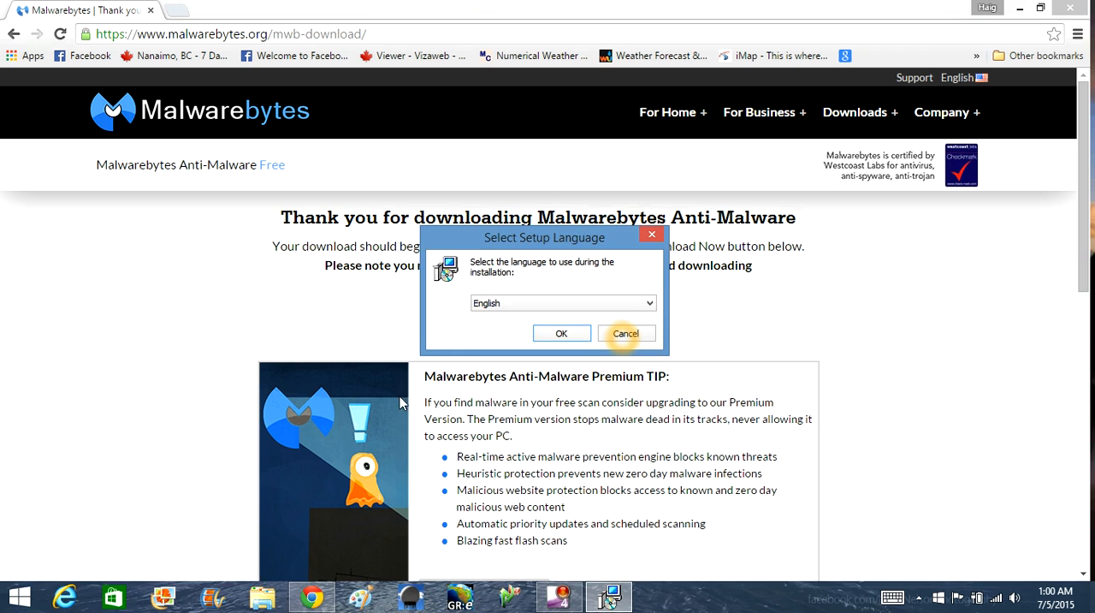
Install Malwarebytes Anti-Malware in English, accepting the license, and launch its dashboard
click(626, 333)
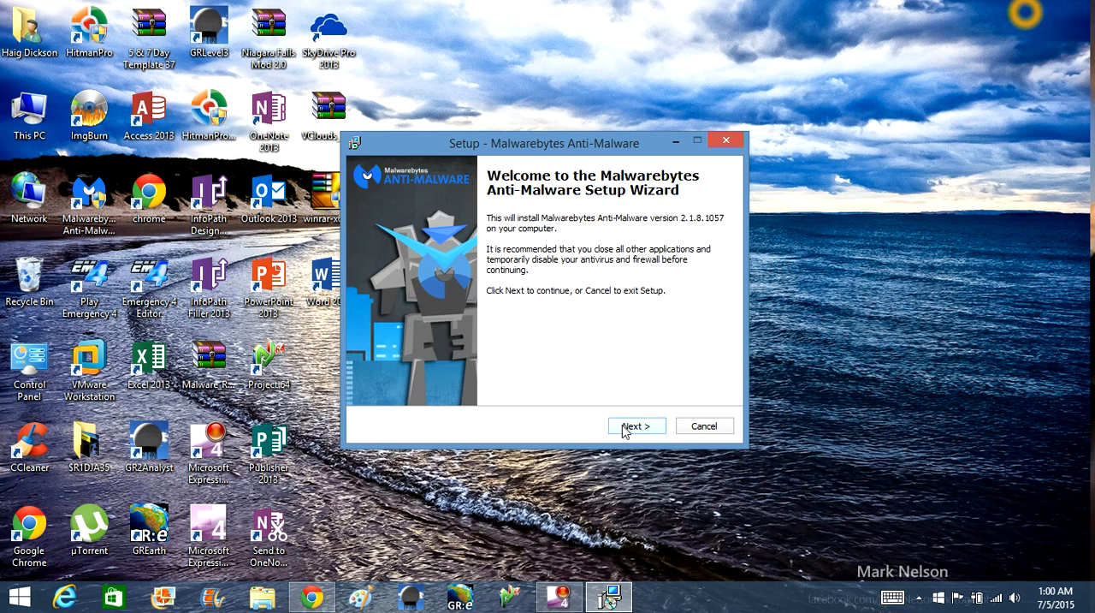
click(637, 424)
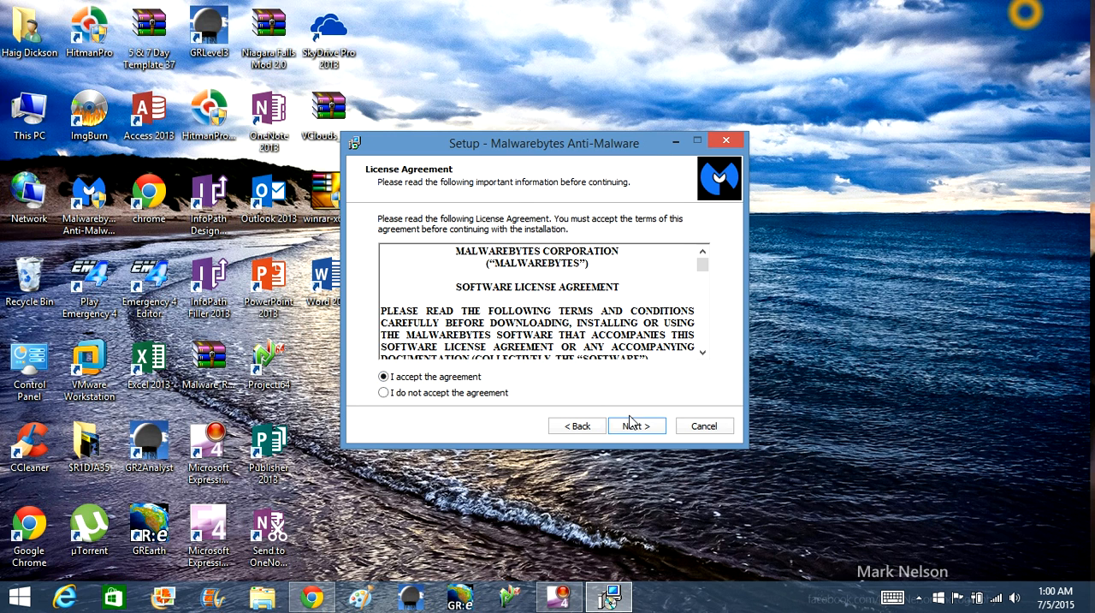
click(637, 424)
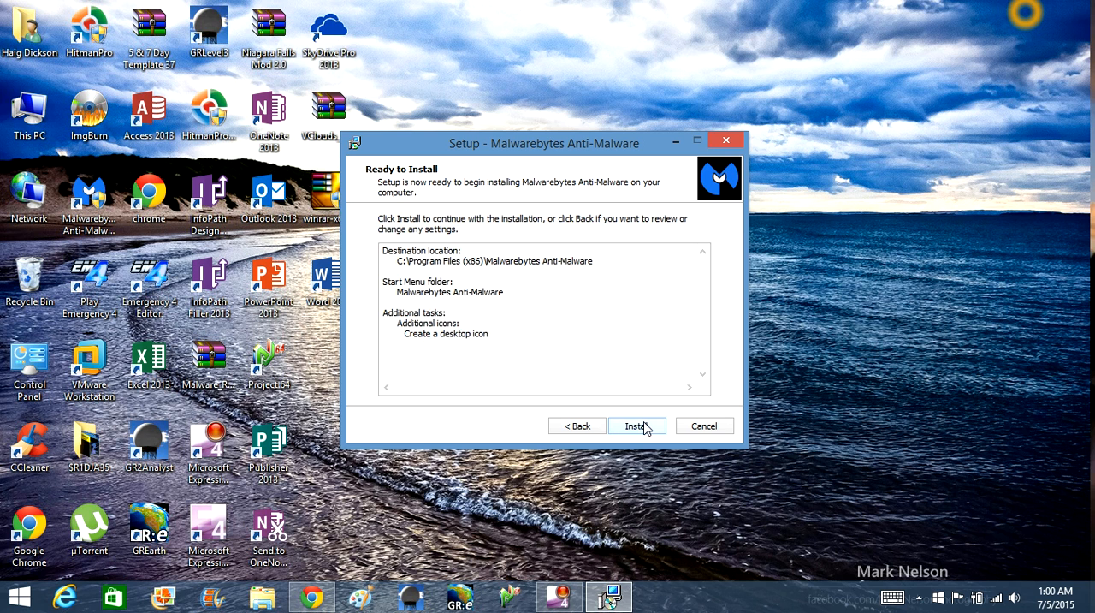
click(636, 425)
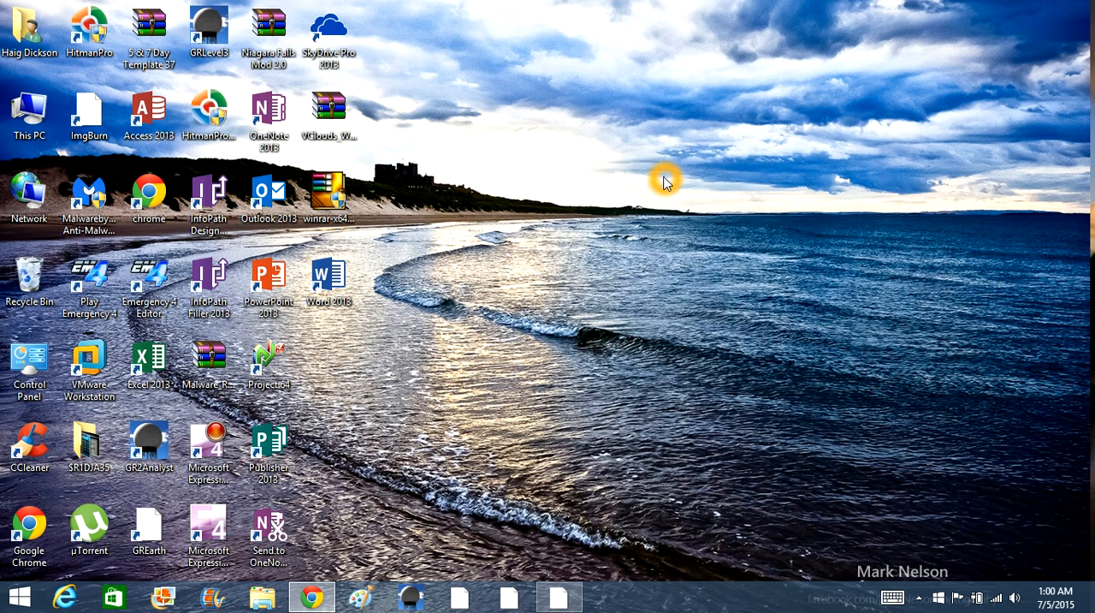
double_click(147, 529)
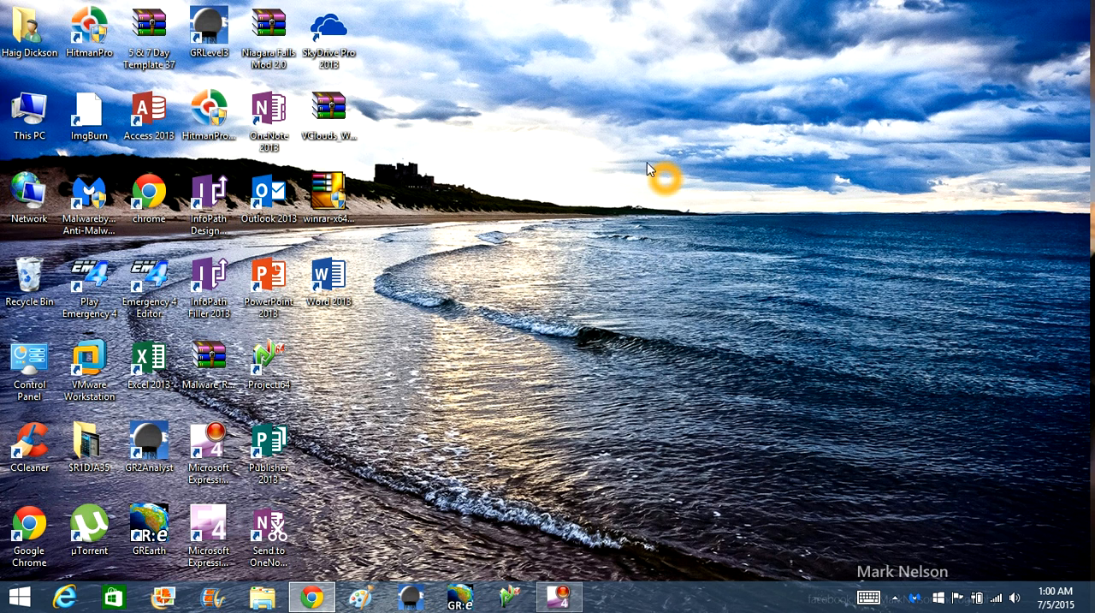
double_click(89, 197)
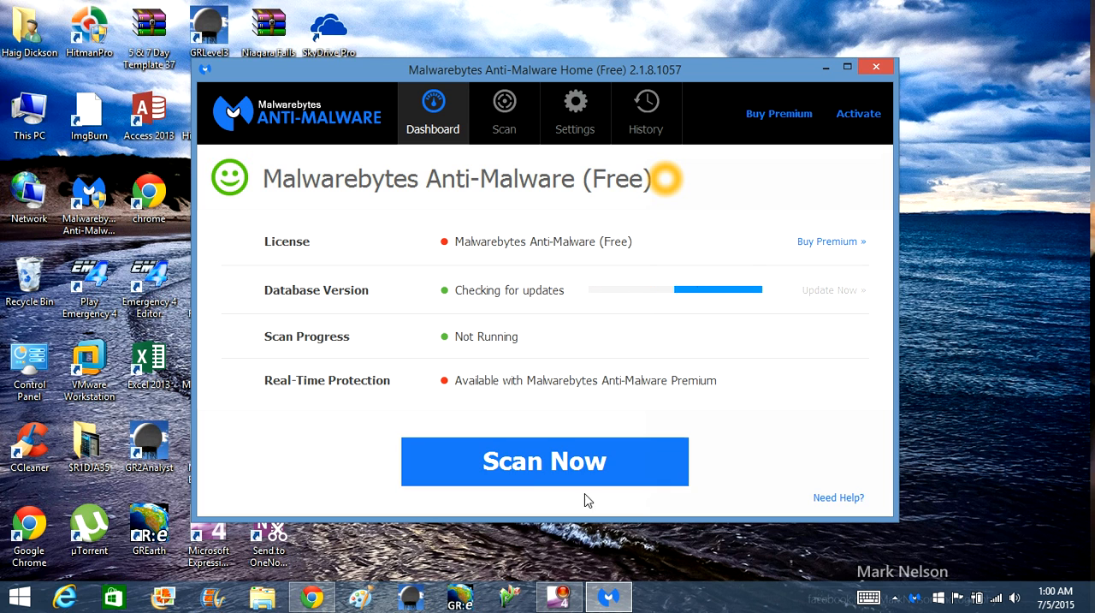
Start a Threat Scan and minimize the Malwarebytes window to reveal the desktop
click(544, 460)
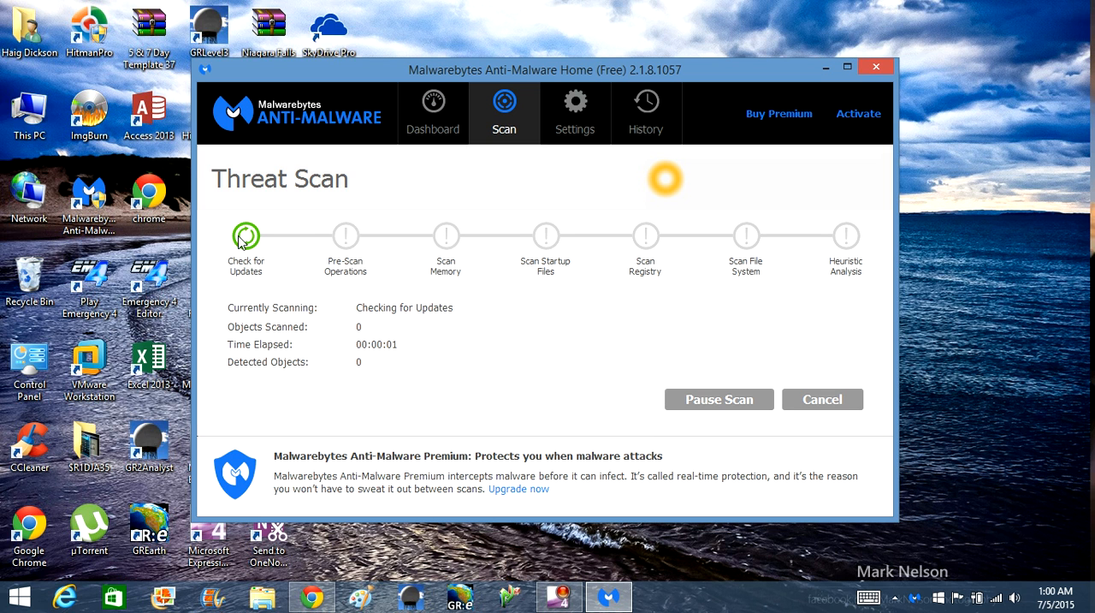
mouse_move(598, 123)
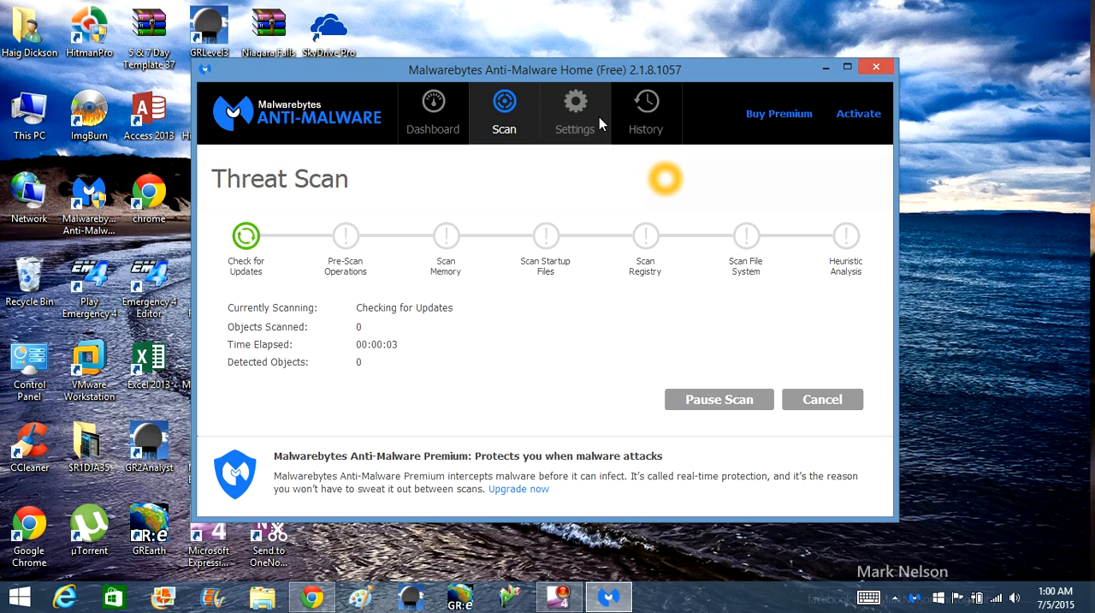
drag(544, 70, 470, 65)
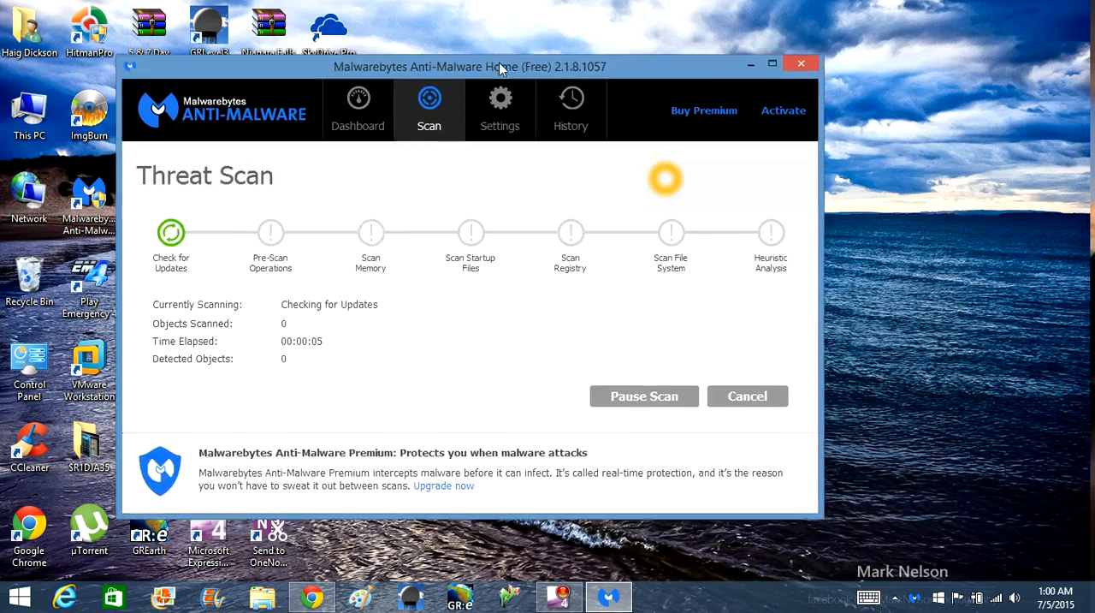
drag(469, 65, 544, 41)
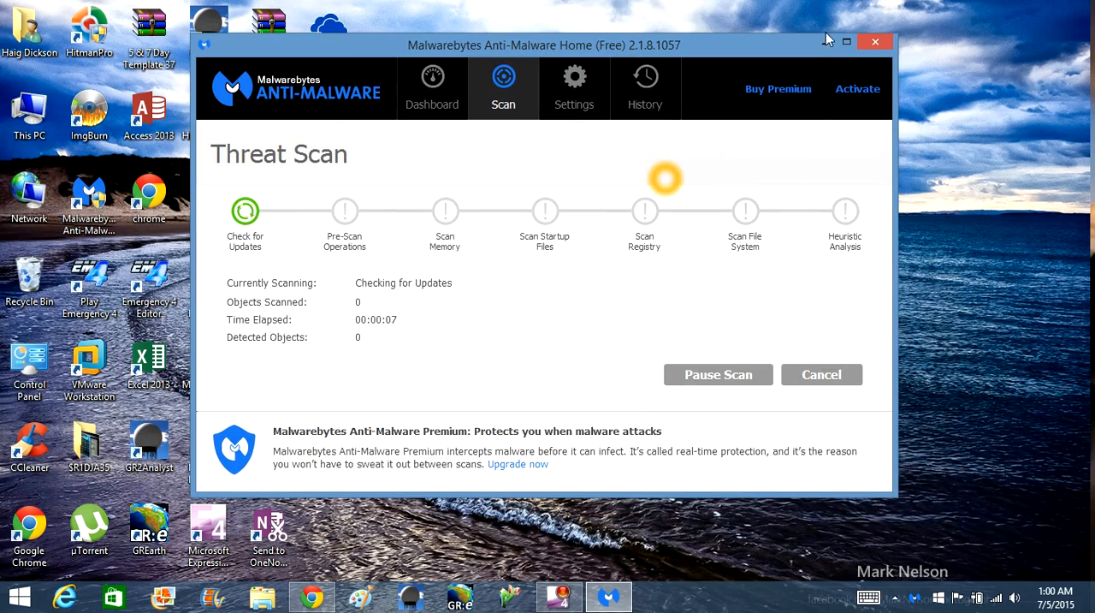
mouse_move(825, 45)
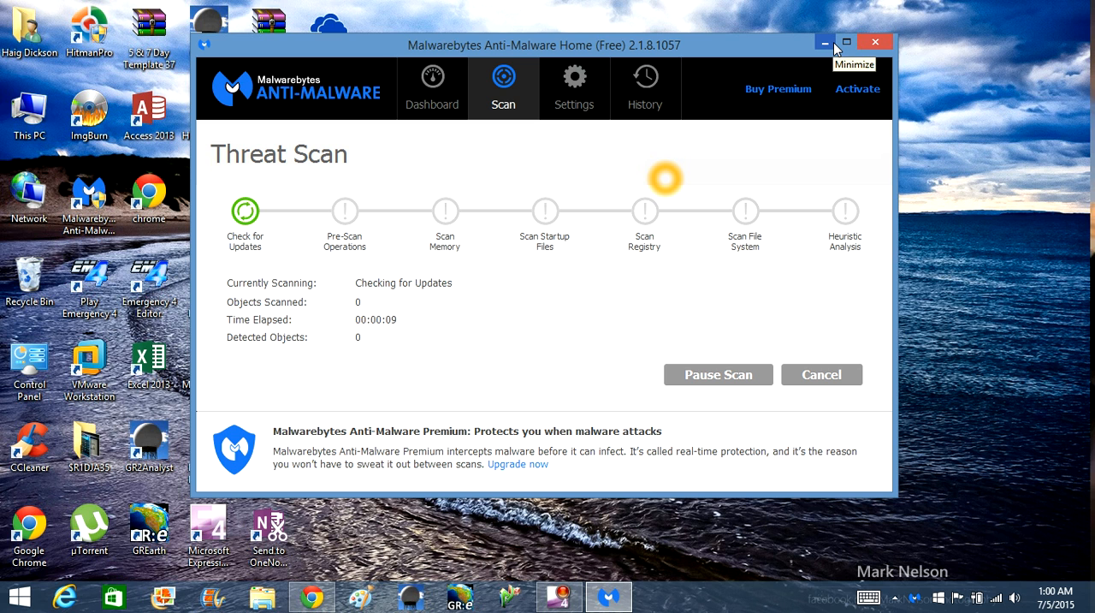
mouse_move(832, 112)
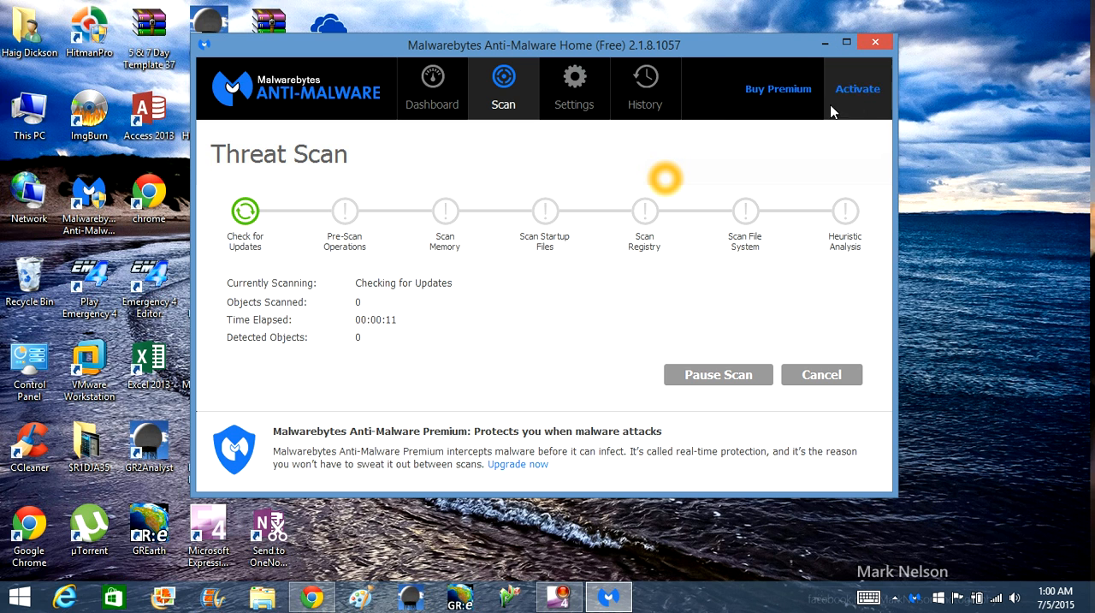
mouse_move(773, 90)
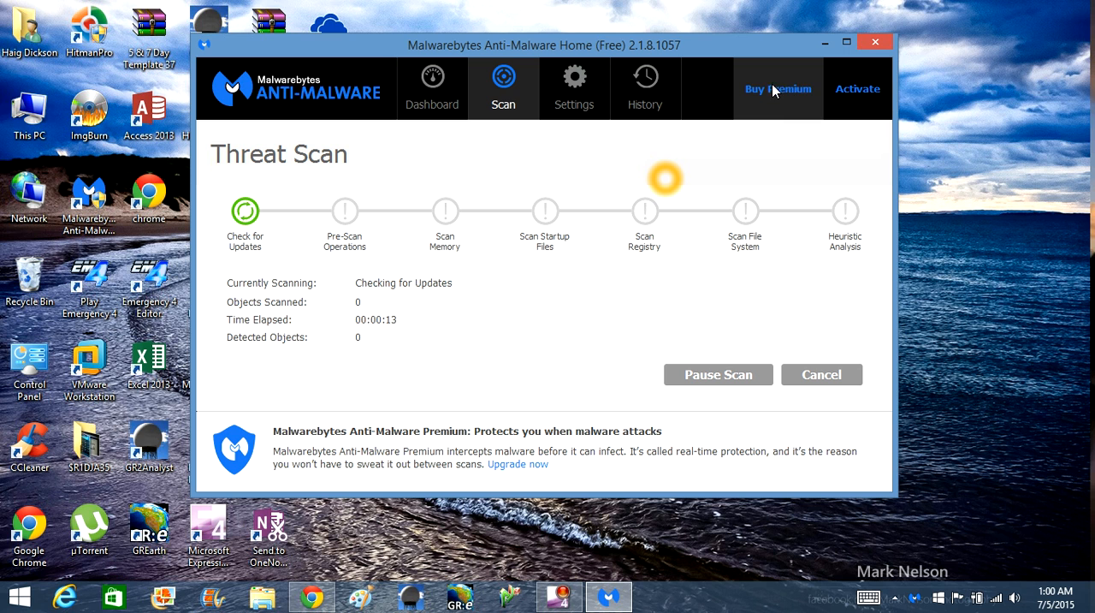
mouse_move(780, 99)
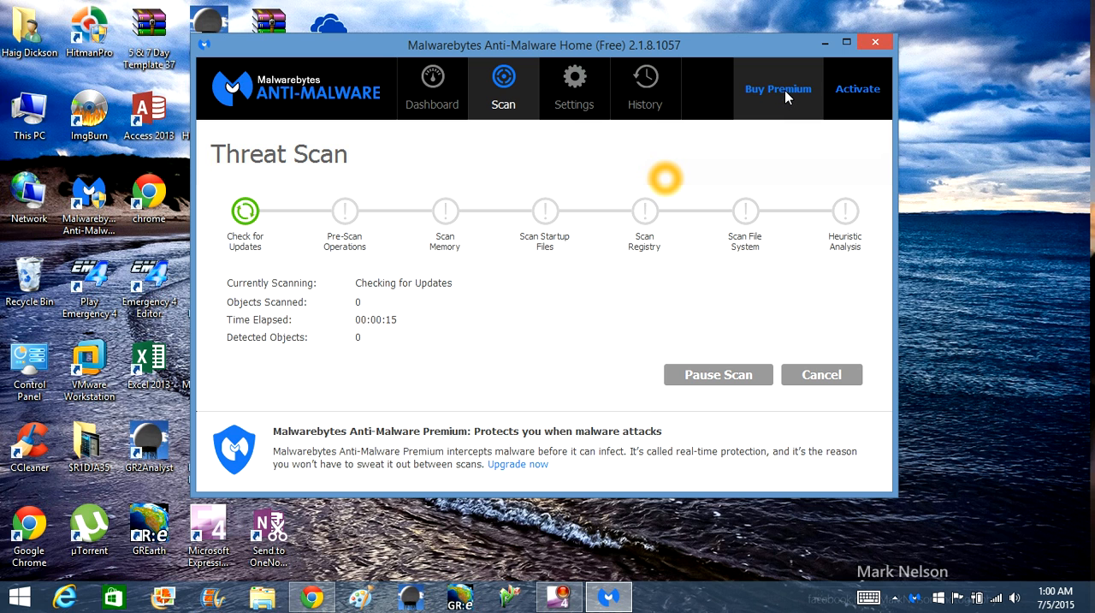
mouse_move(830, 43)
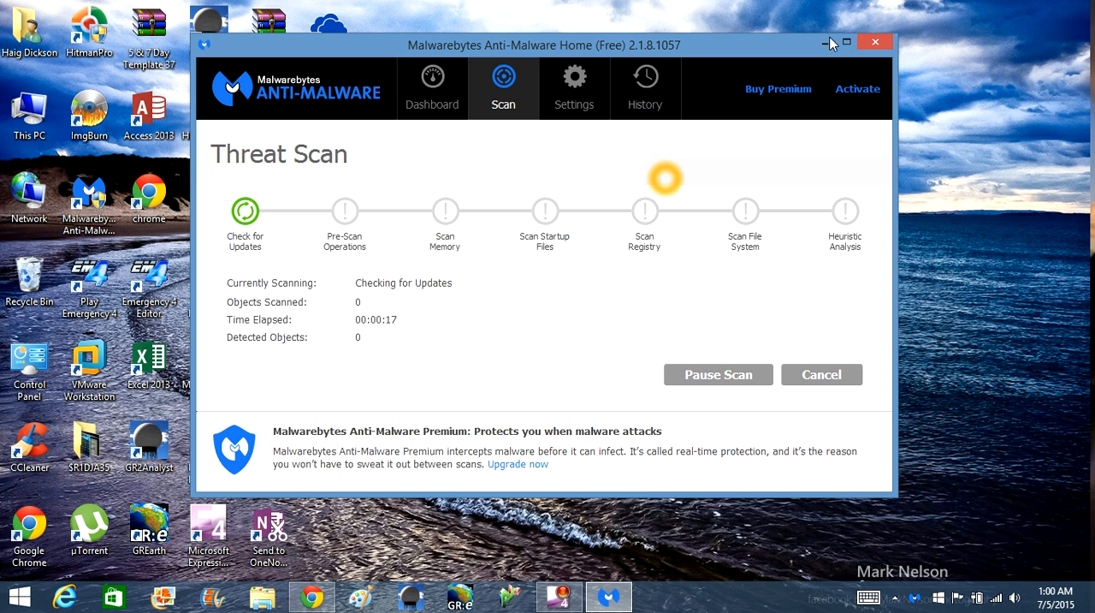
mouse_move(826, 41)
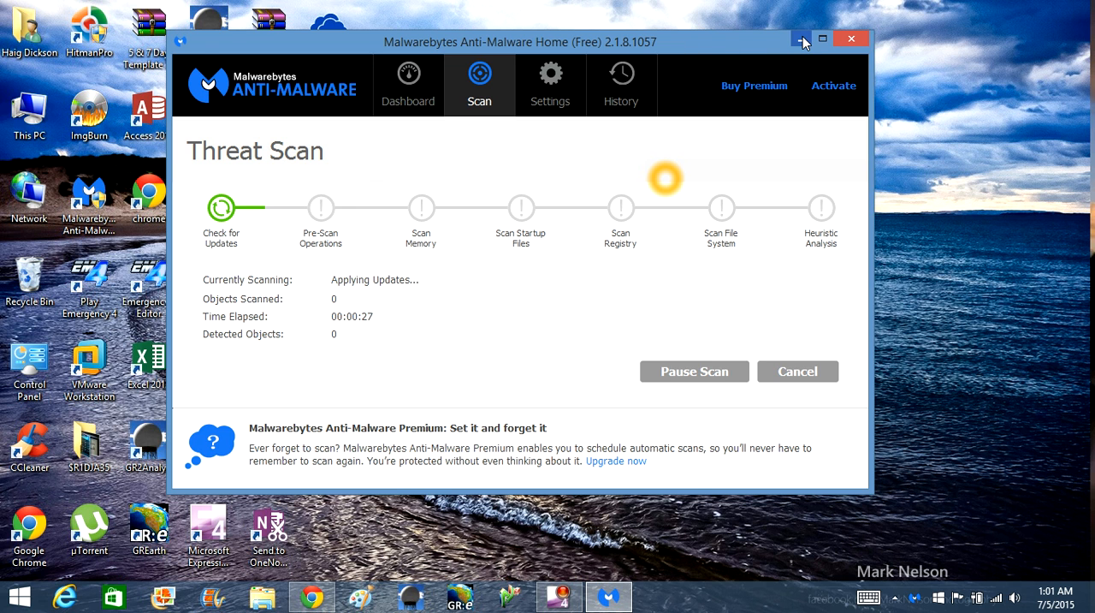
click(800, 38)
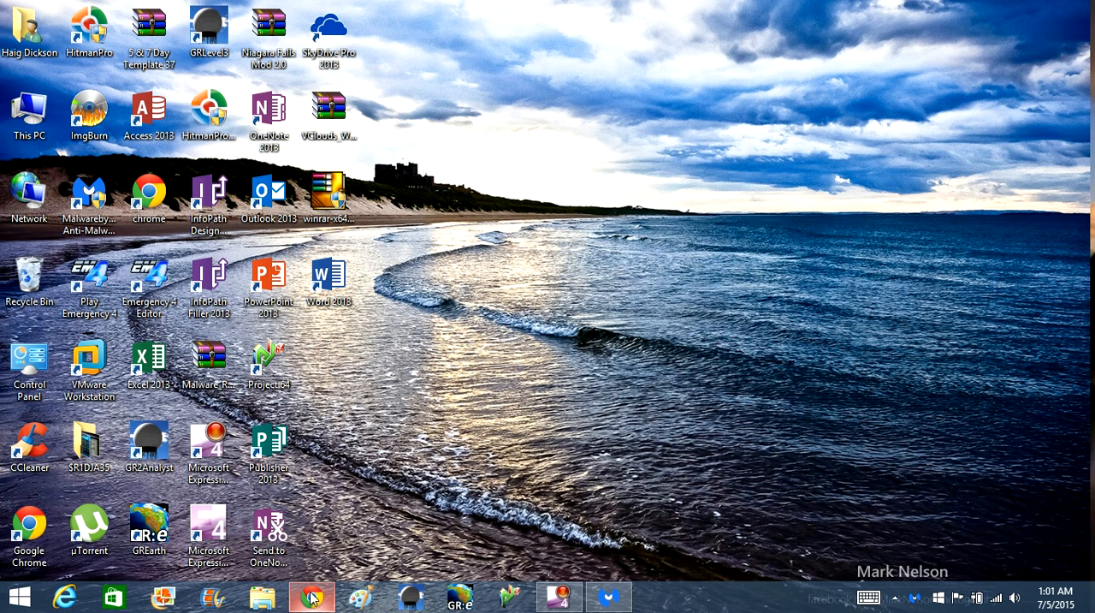
Restore Chrome and search Google for 'ADWCleaner' from the address bar
click(312, 596)
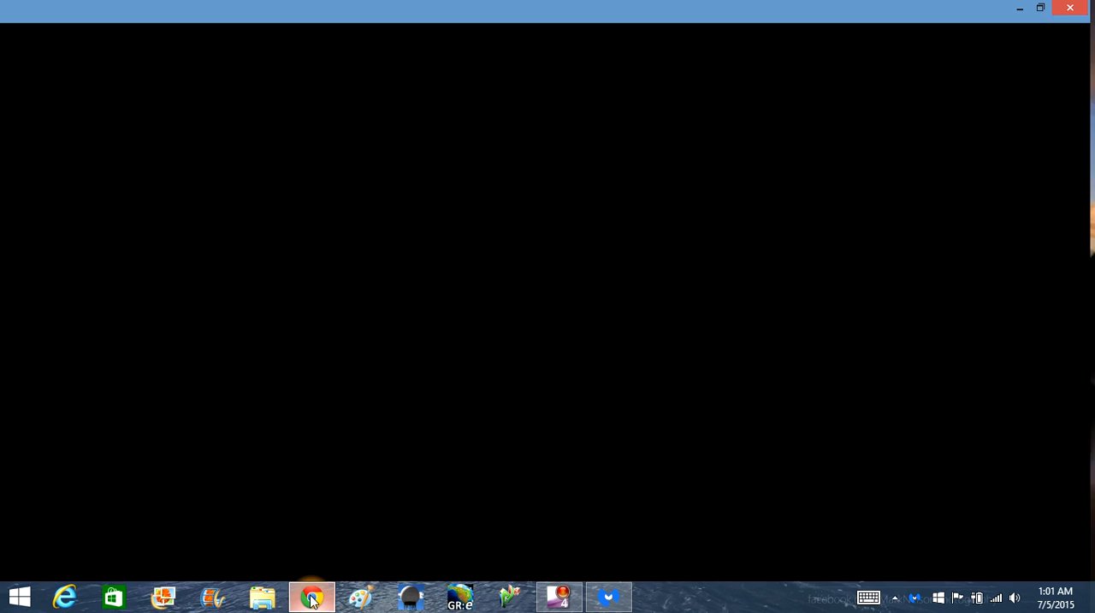
click(312, 595)
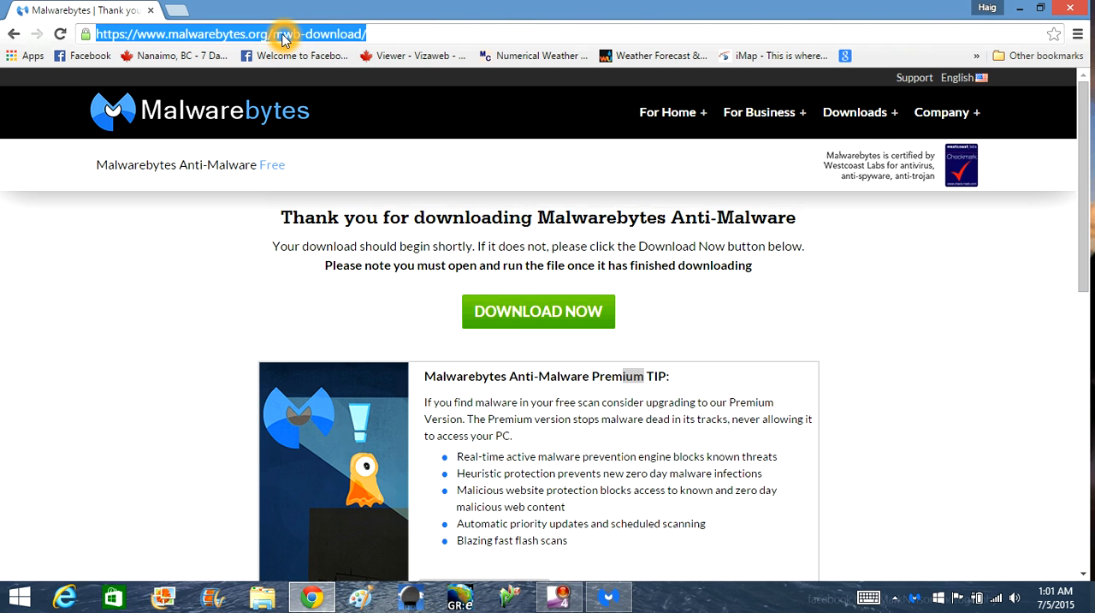
text(ADW)
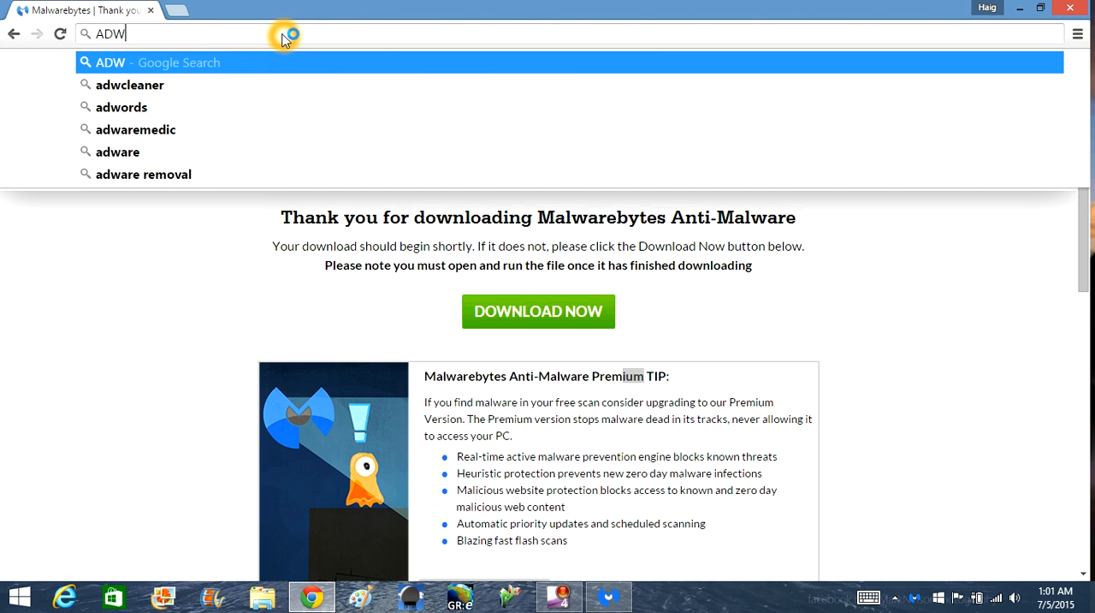
text(Cleaner)
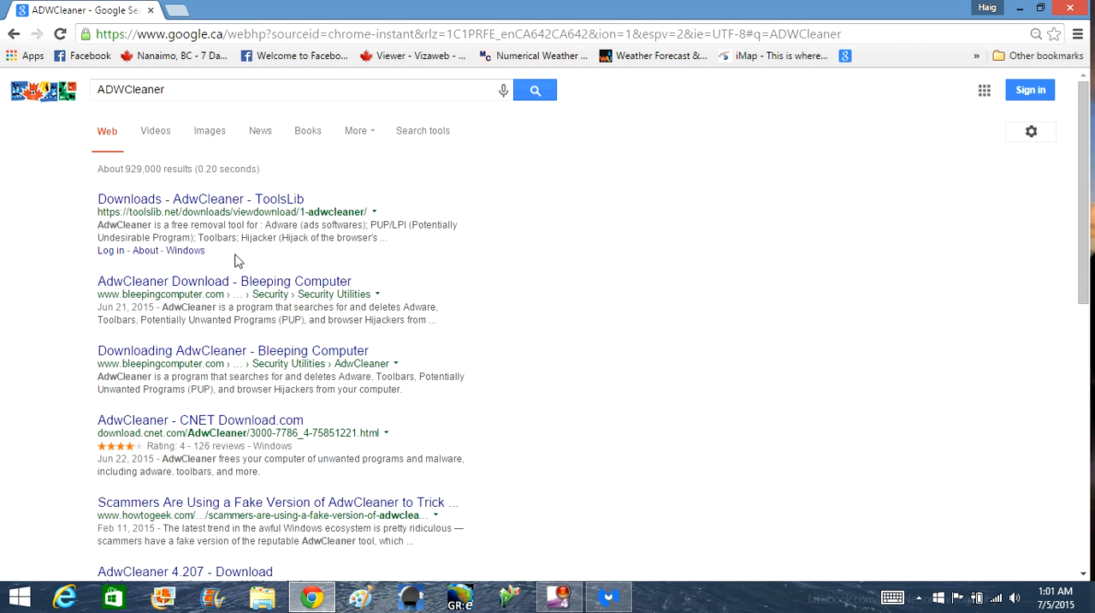
mouse_move(211, 284)
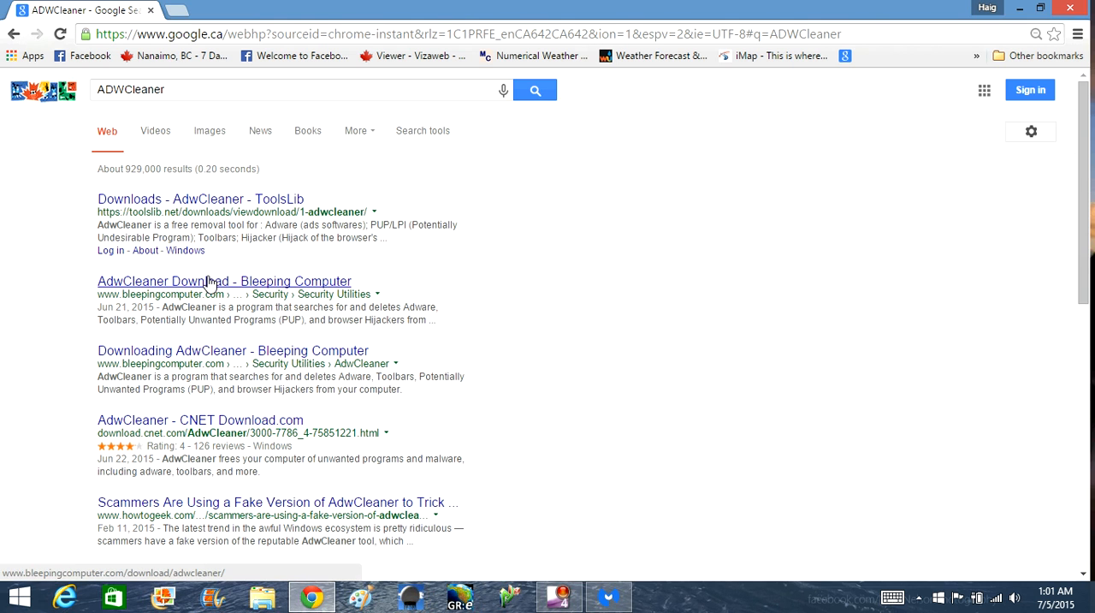
Start the AdwCleaner download from Bleeping Computer's result and go back to its 4.2.0.7 page
click(224, 280)
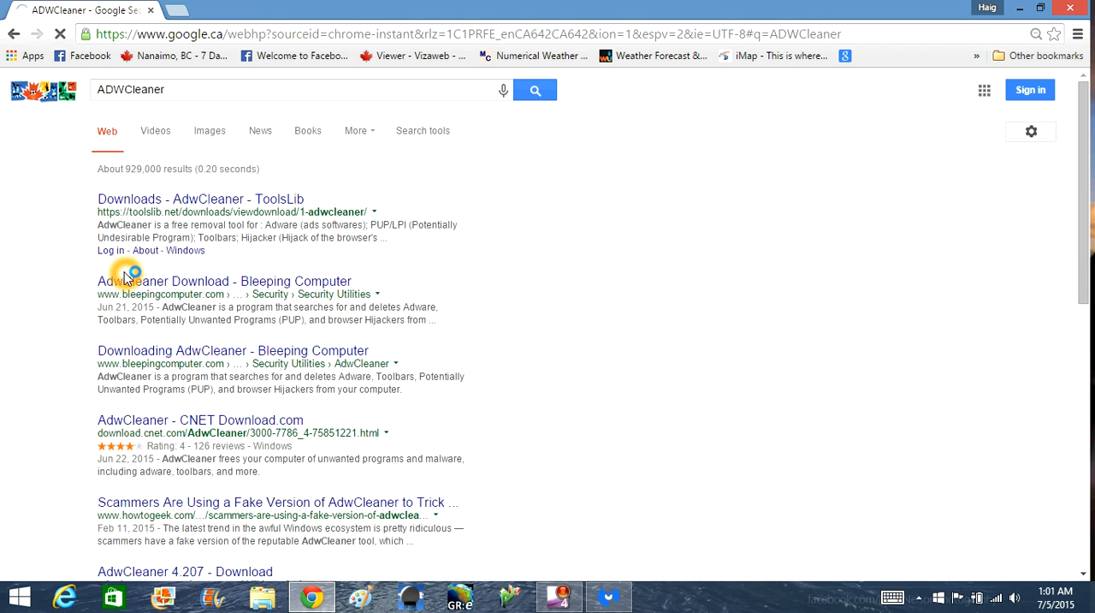
click(224, 280)
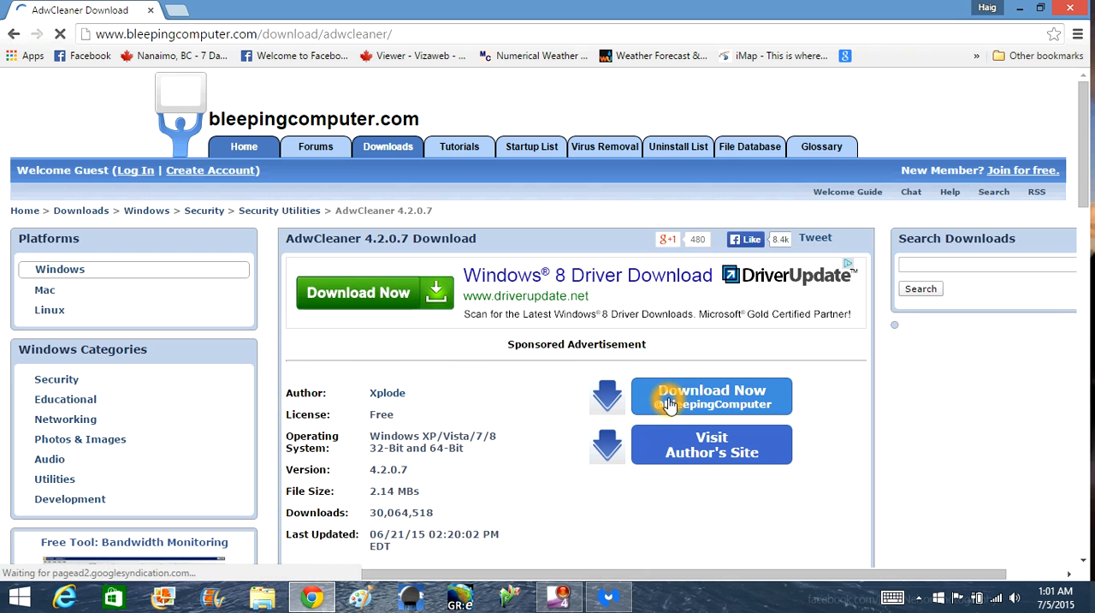
click(712, 395)
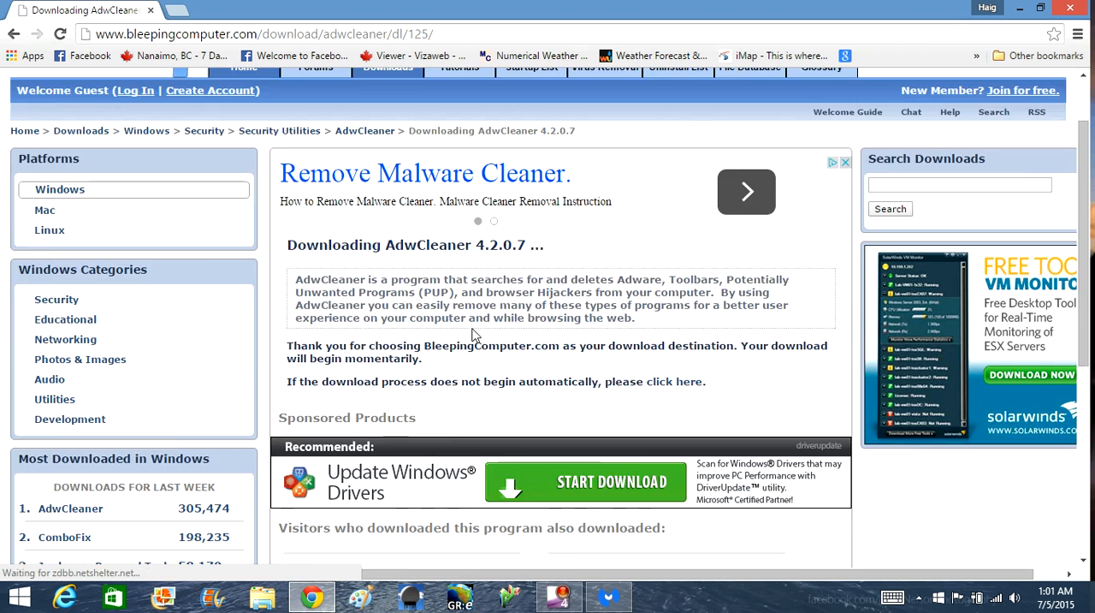
scroll(down, 3)
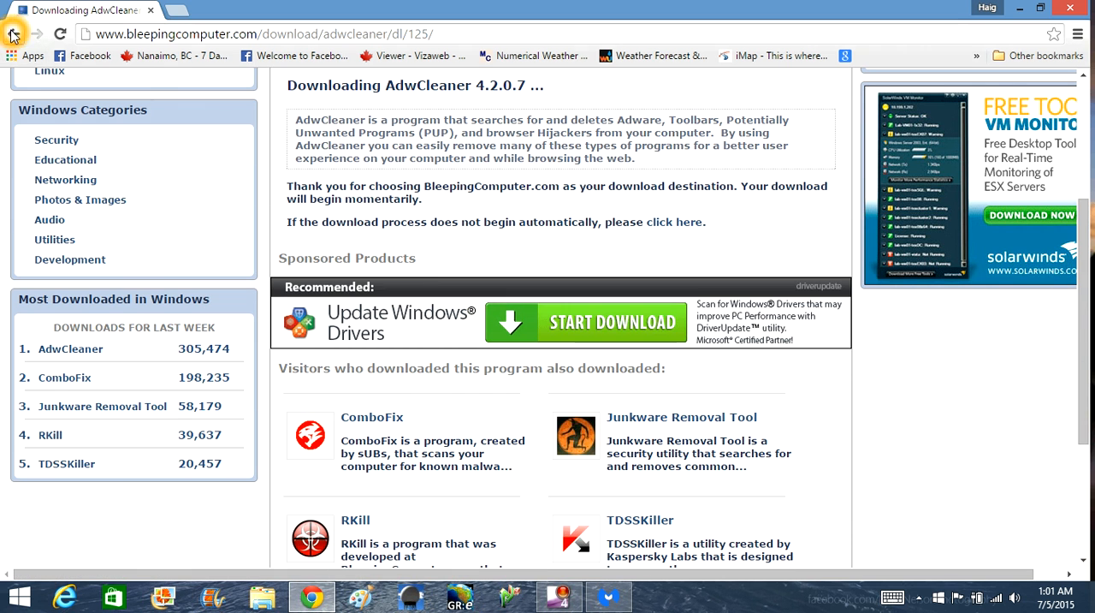
click(13, 35)
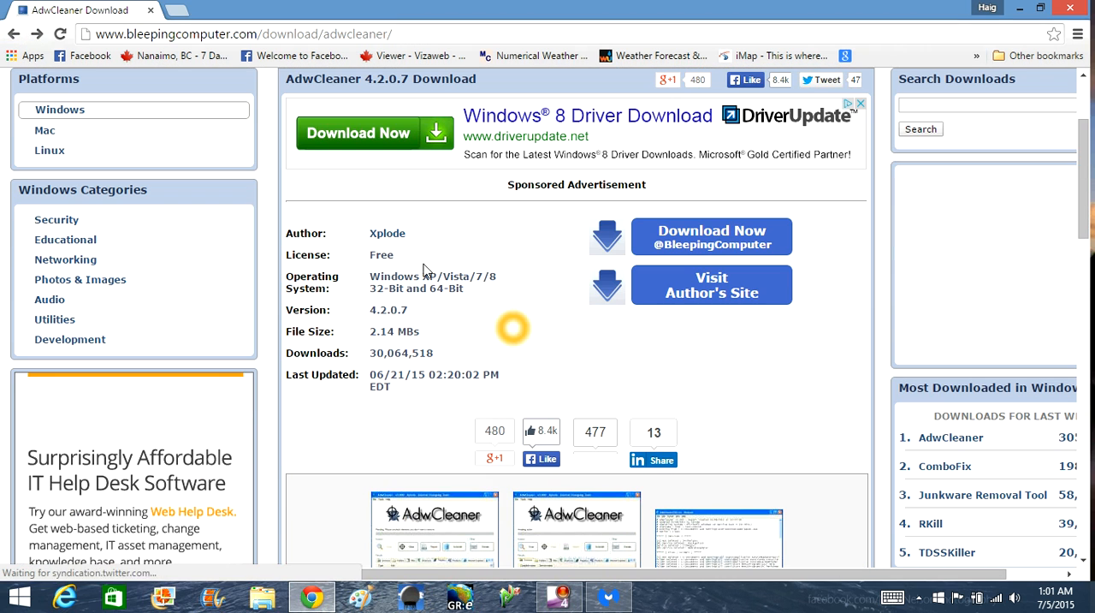
click(236, 34)
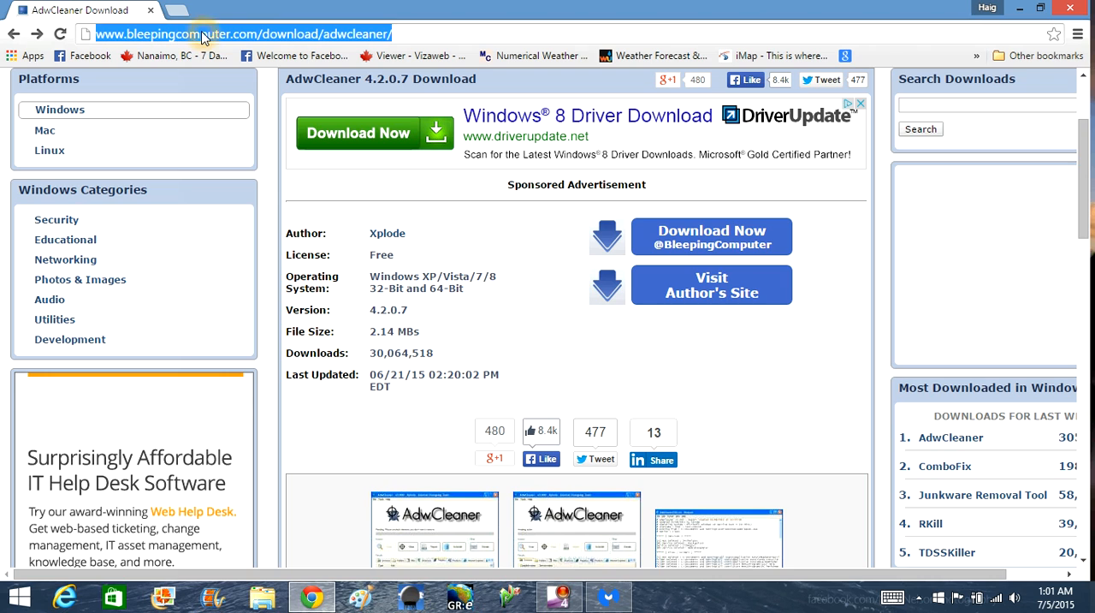
Follow the related-programs link to the Junkware Removal Tool 7.3.0.0 download page
scroll(down, 3)
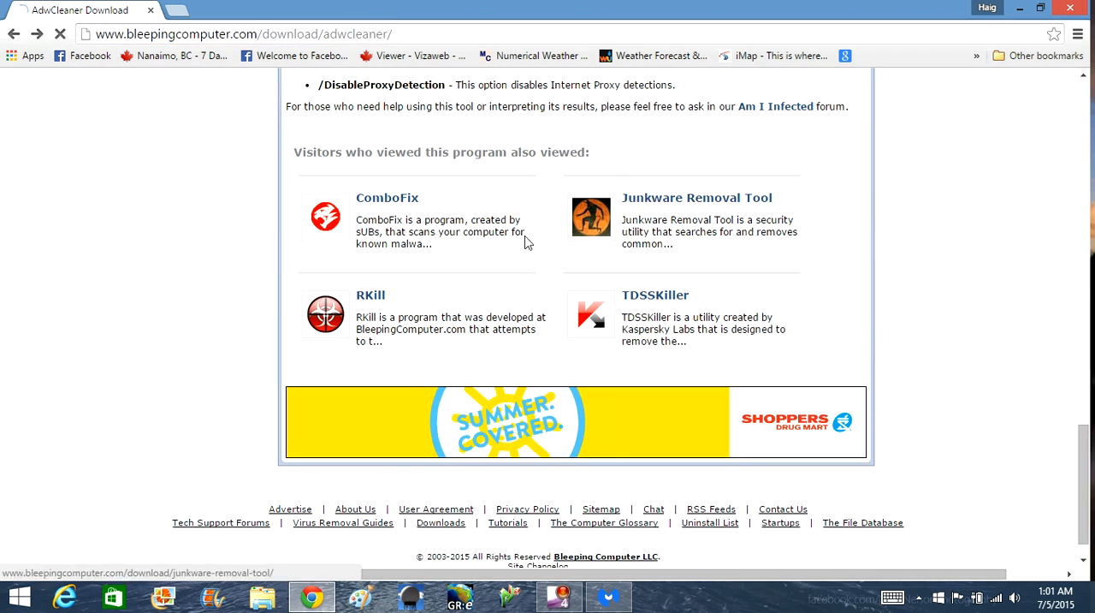
click(697, 196)
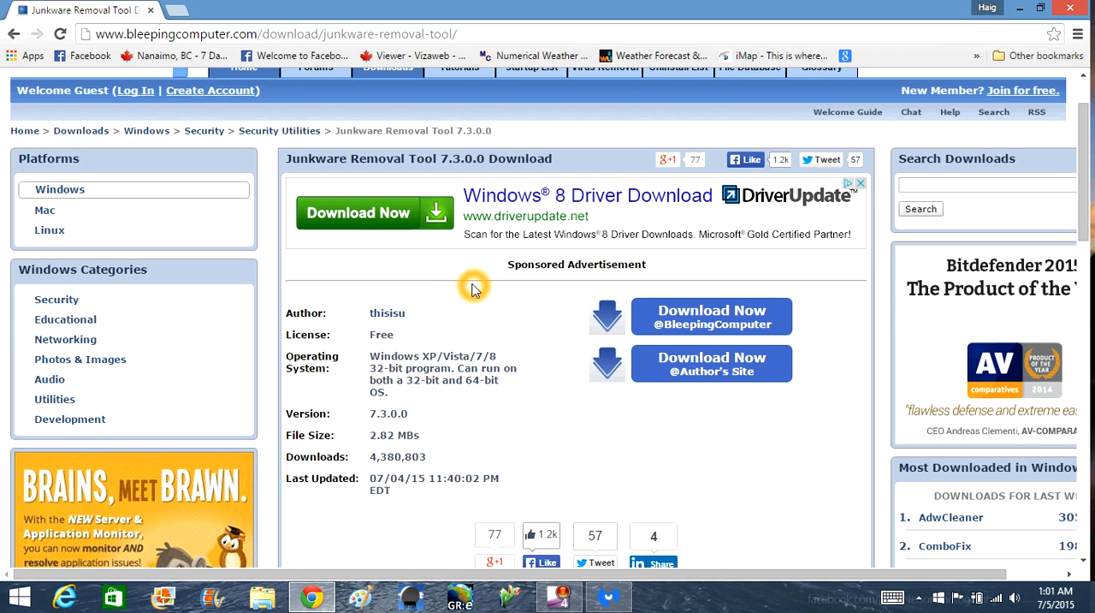
mouse_move(1020, 7)
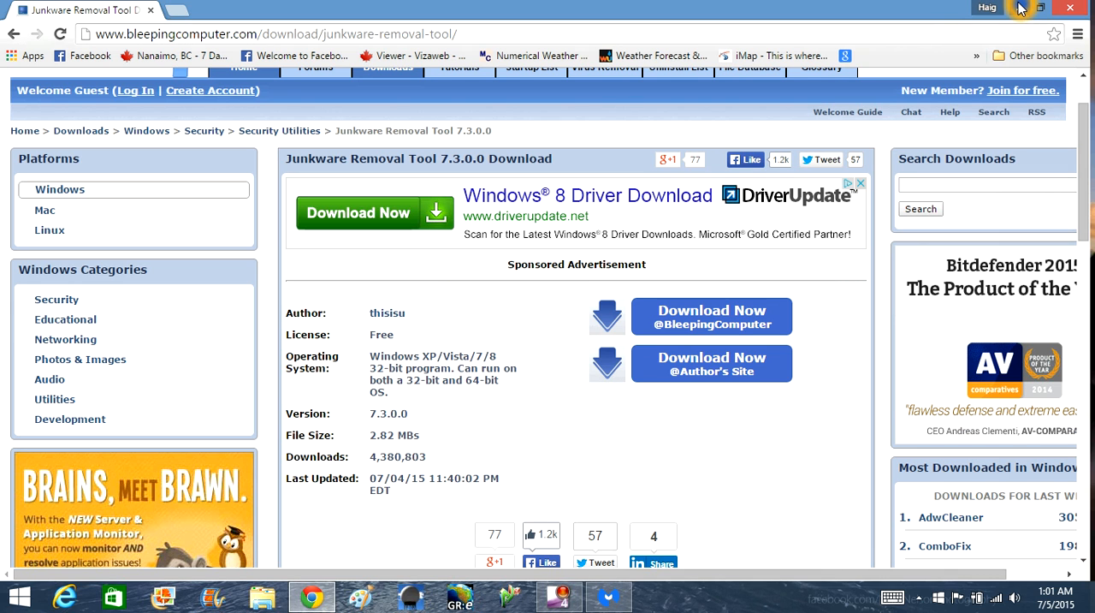
mouse_move(1020, 7)
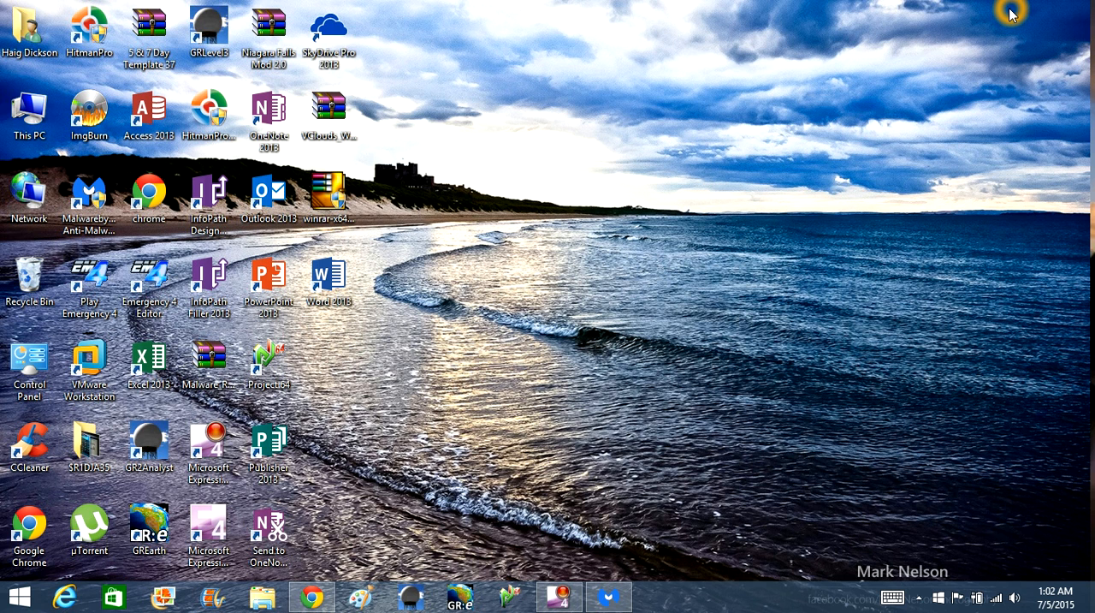
mouse_move(910, 65)
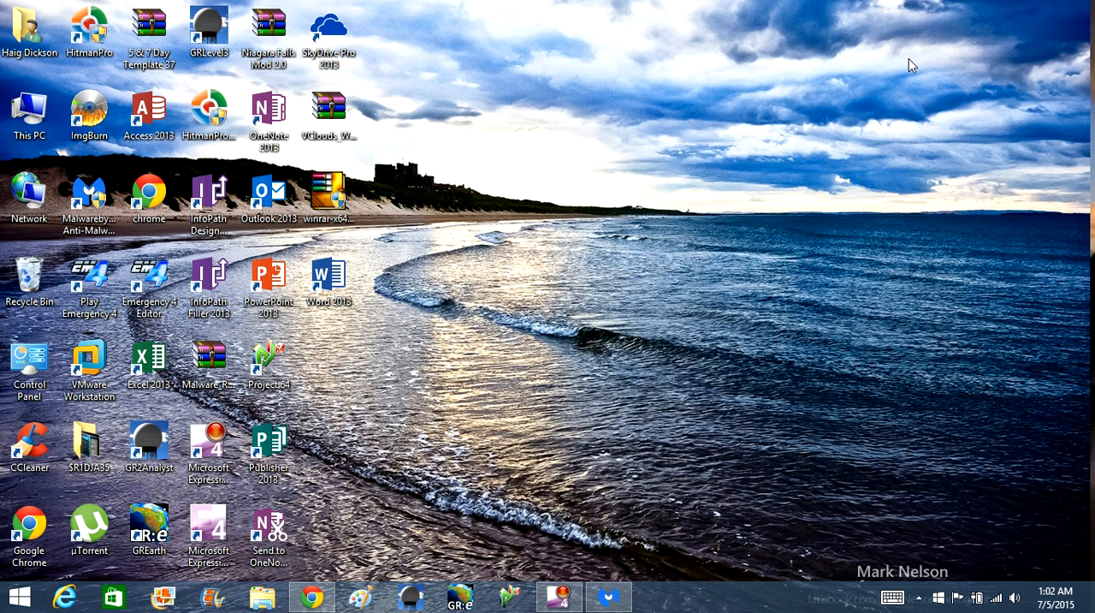
mouse_move(825, 119)
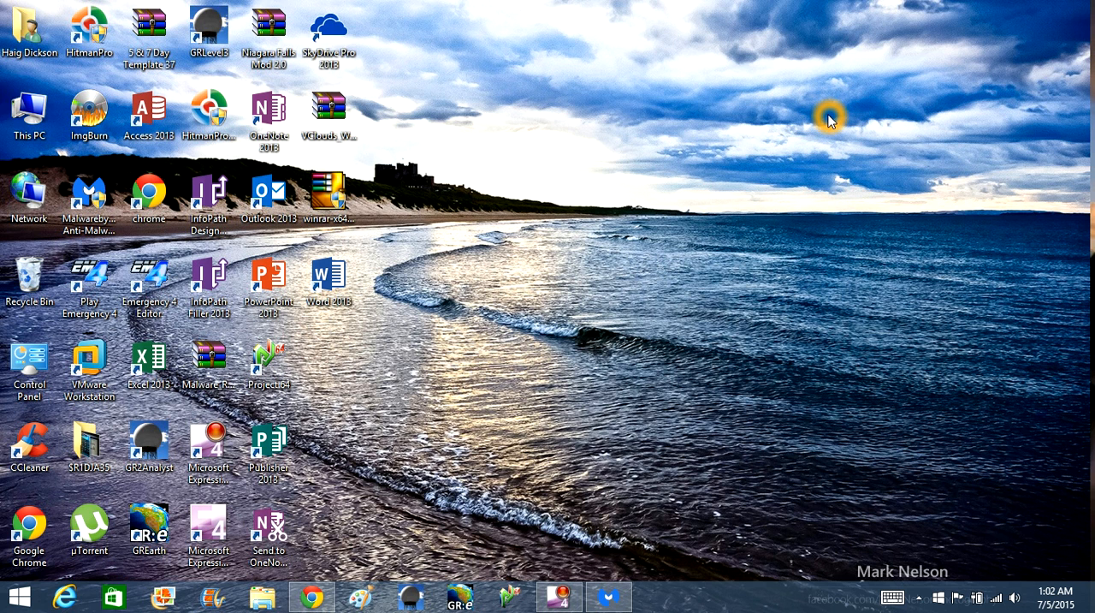
mouse_move(804, 133)
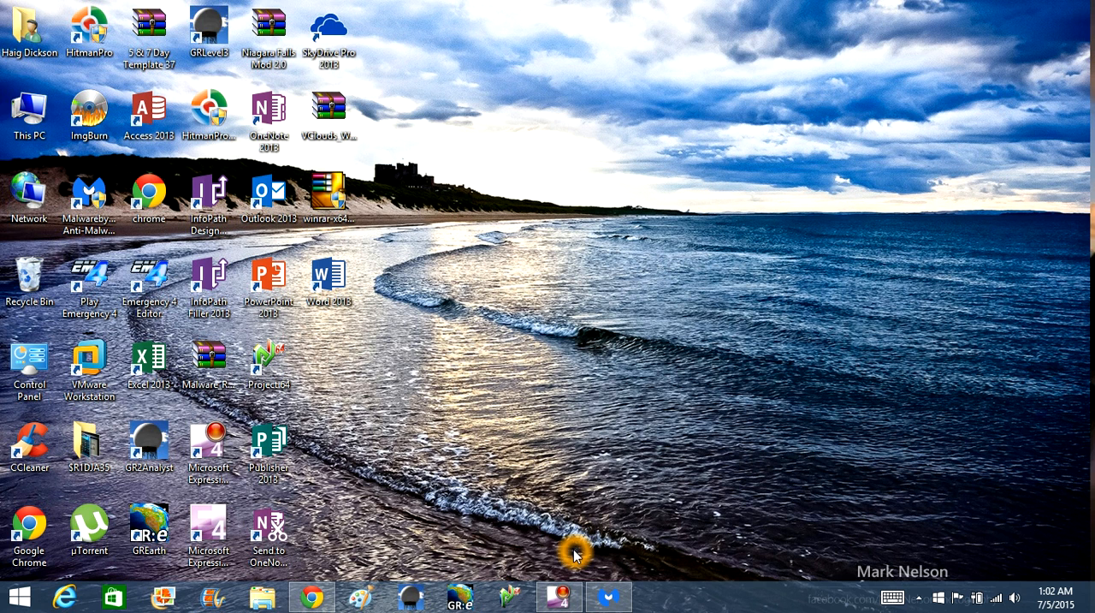
mouse_move(620, 581)
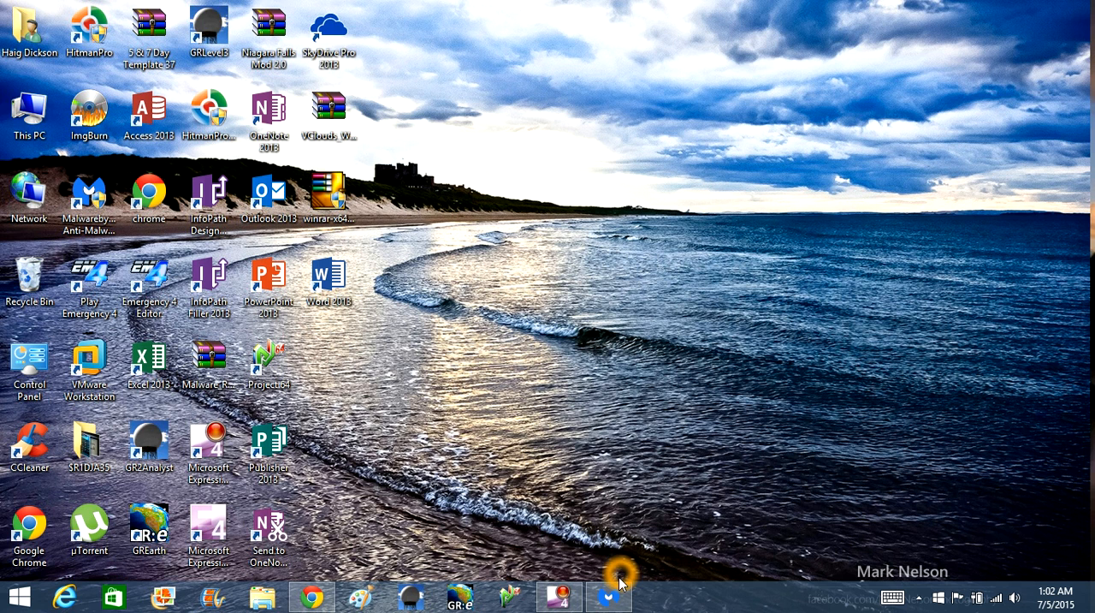
mouse_move(599, 496)
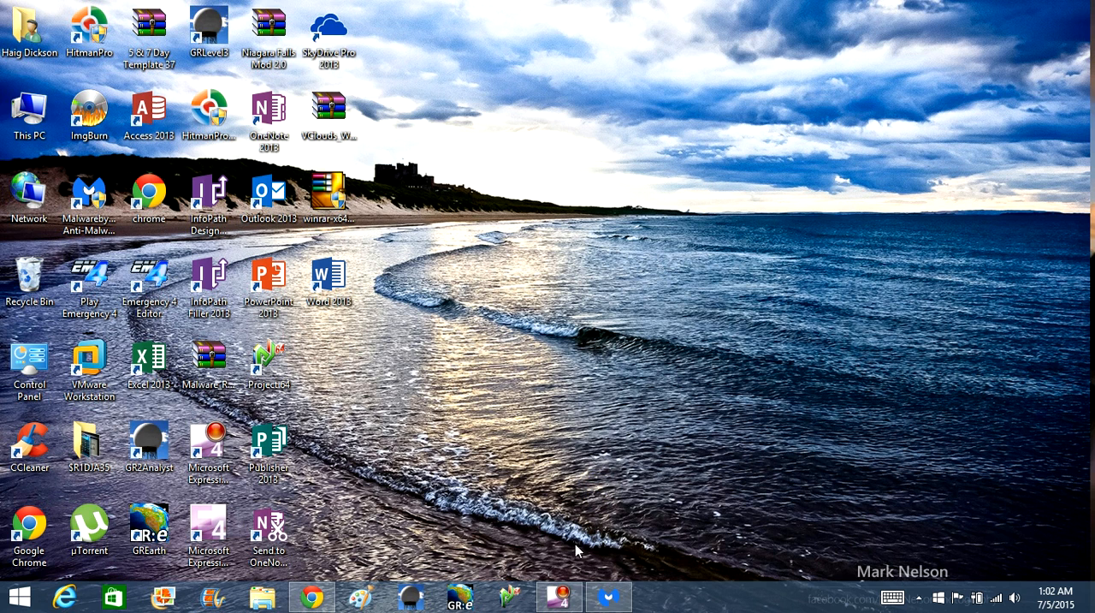
mouse_move(614, 596)
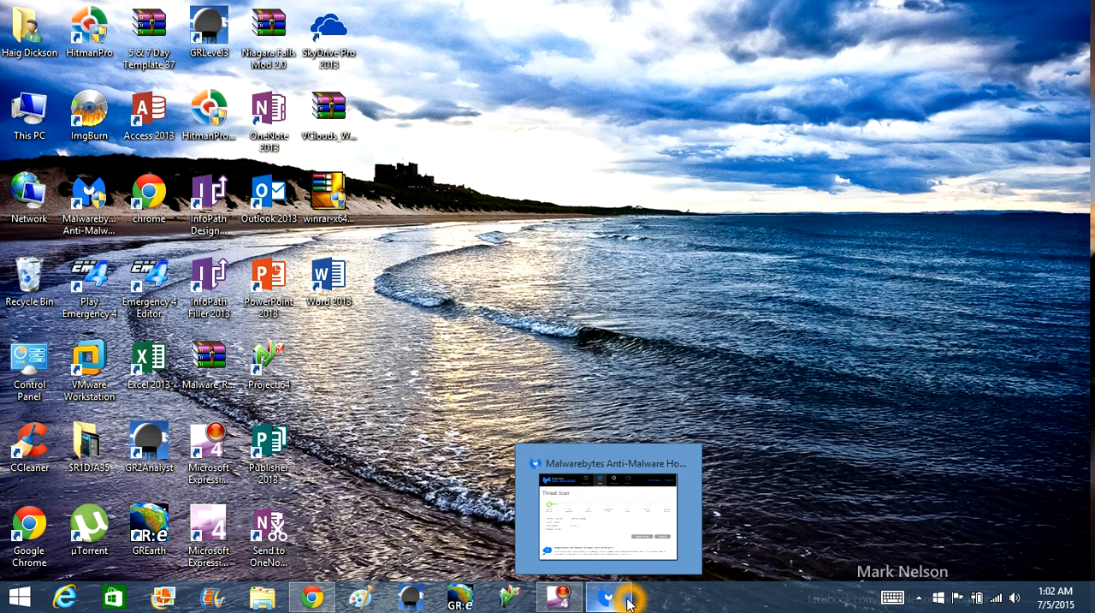